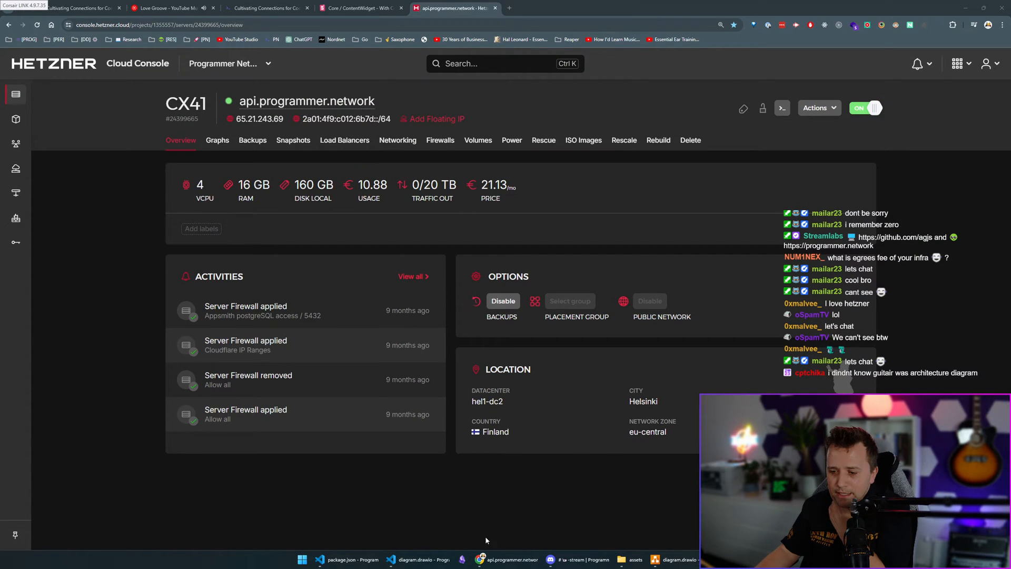
Switch from the CX41 server overview in Hetzner to the diagrams.net architecture diagram
left_click(672, 558)
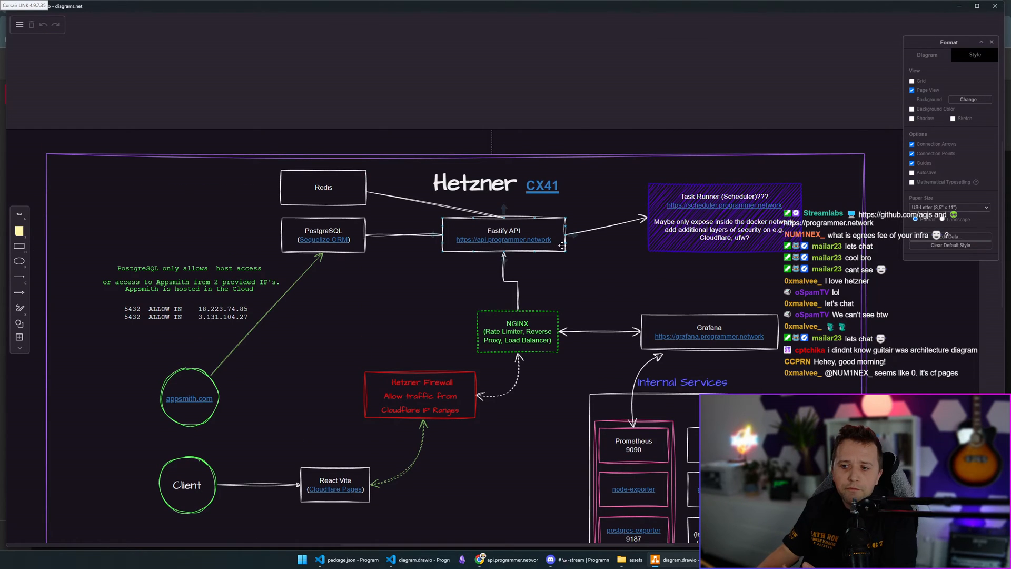
Scroll the diagram to reveal the internal monitoring services (Prometheus, alertmanager)
scroll("down", 3)
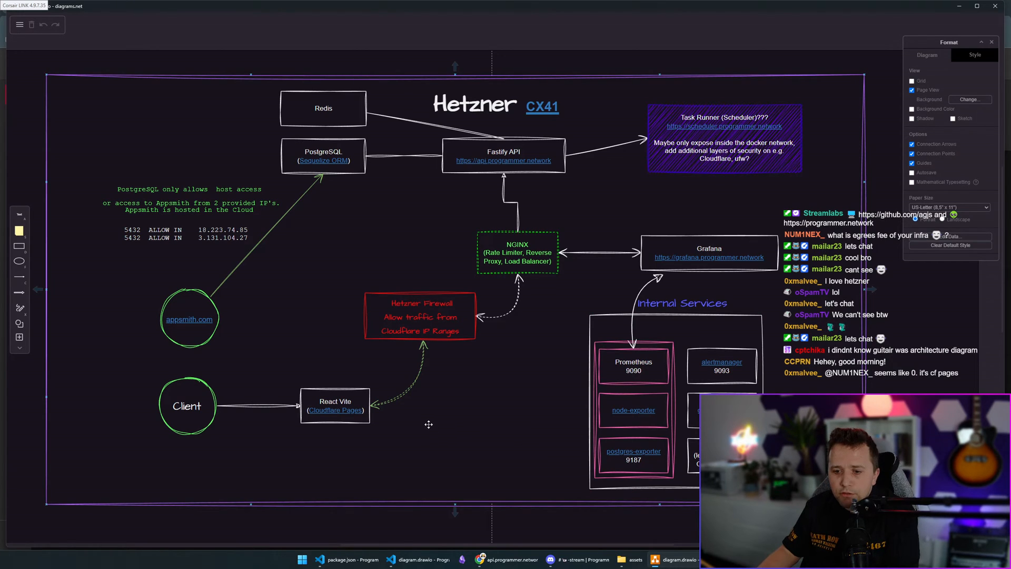
mouse_move(444, 501)
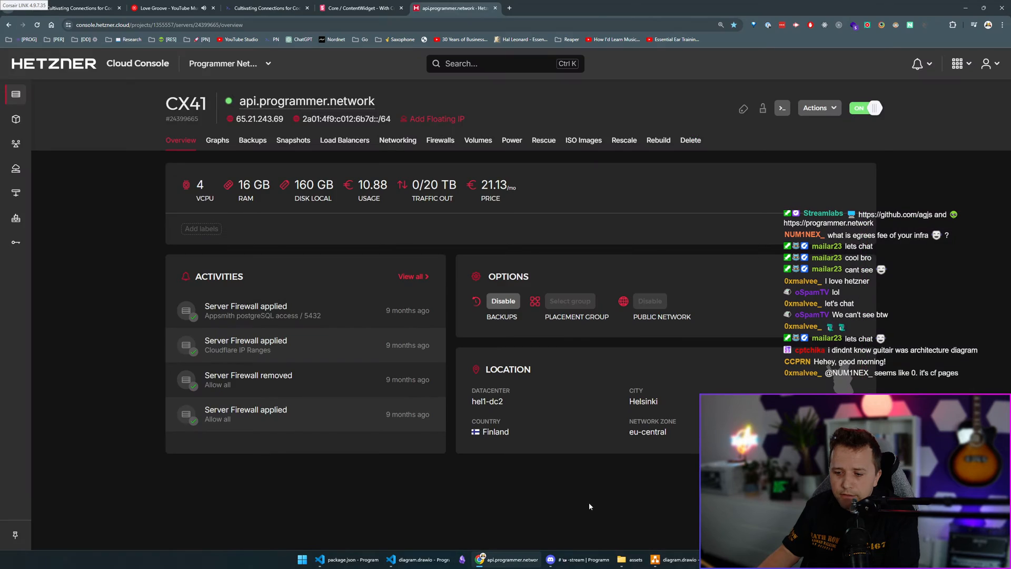
Search Google for 'cloudflare page' and browse the Cloudflare Pages site
type("cloudflare pages")
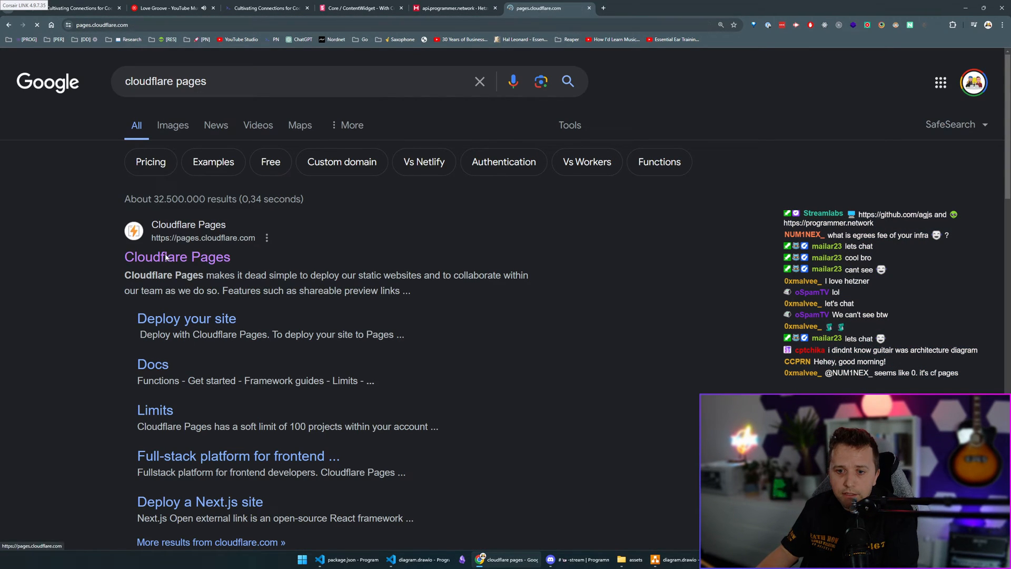
left_click(177, 257)
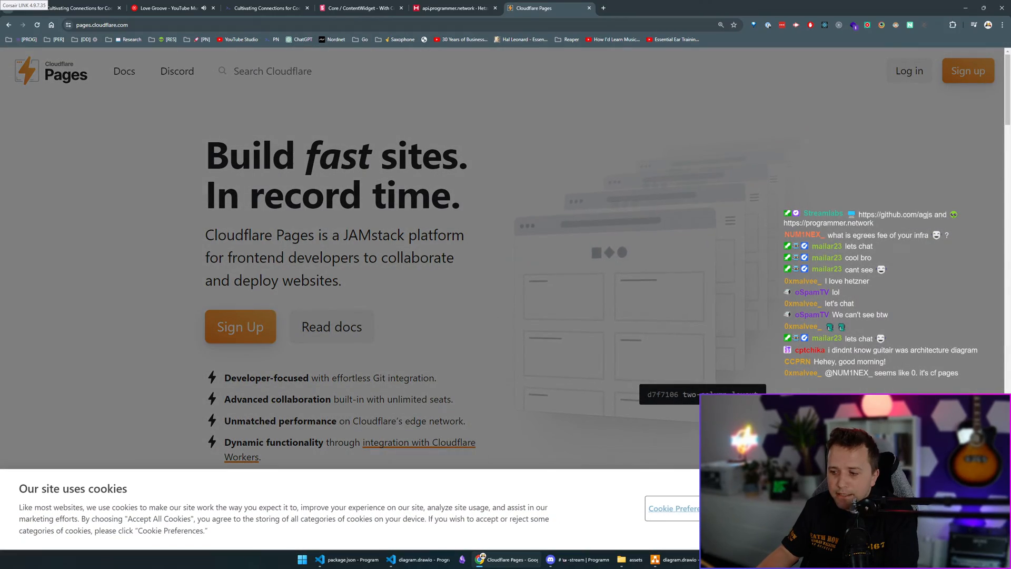
scroll("down", 3)
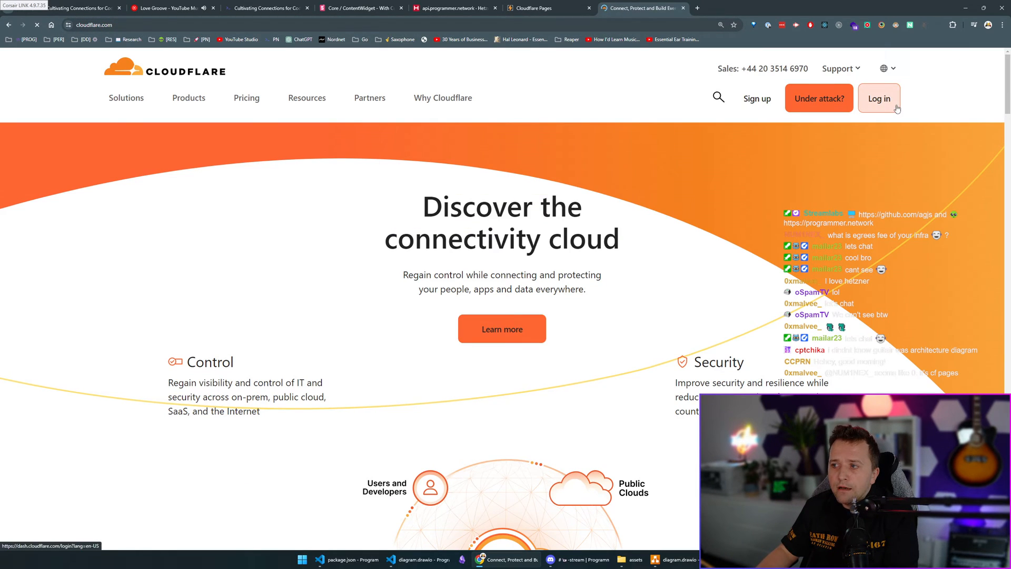
Sign in to Cloudflare and reach programmer.network's WAF custom firewall rules
left_click(878, 98)
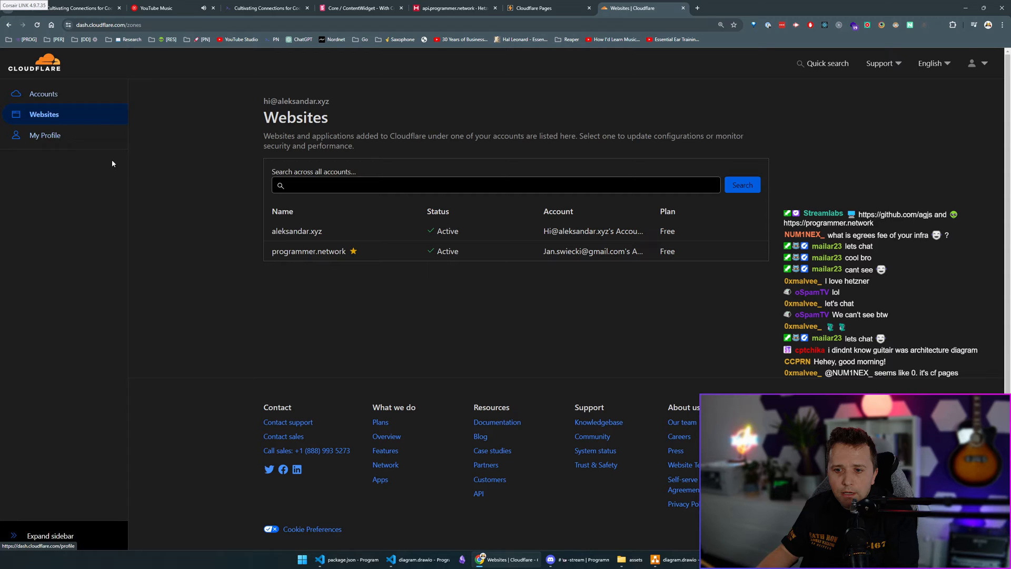
left_click(308, 251)
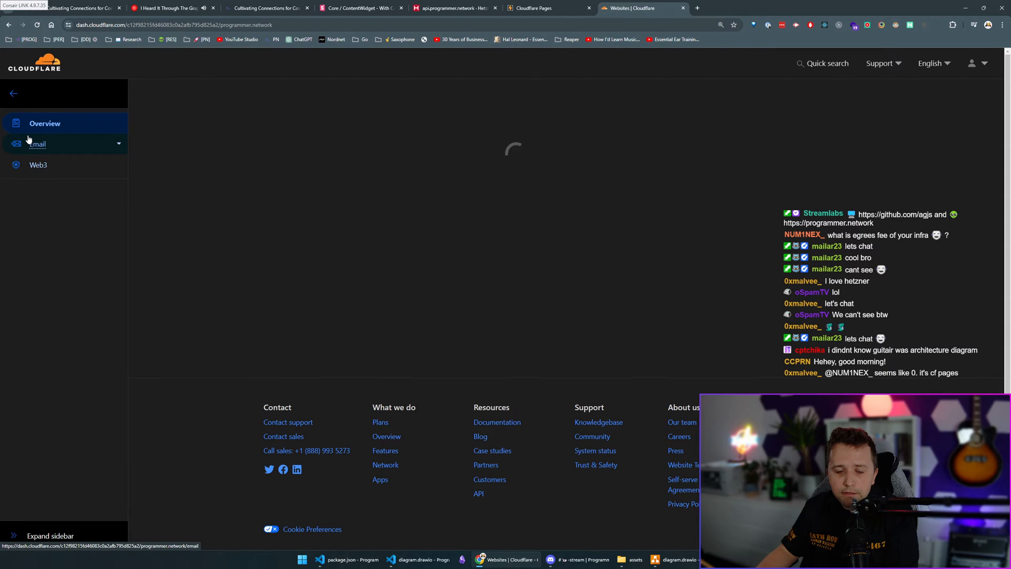
left_click(14, 94)
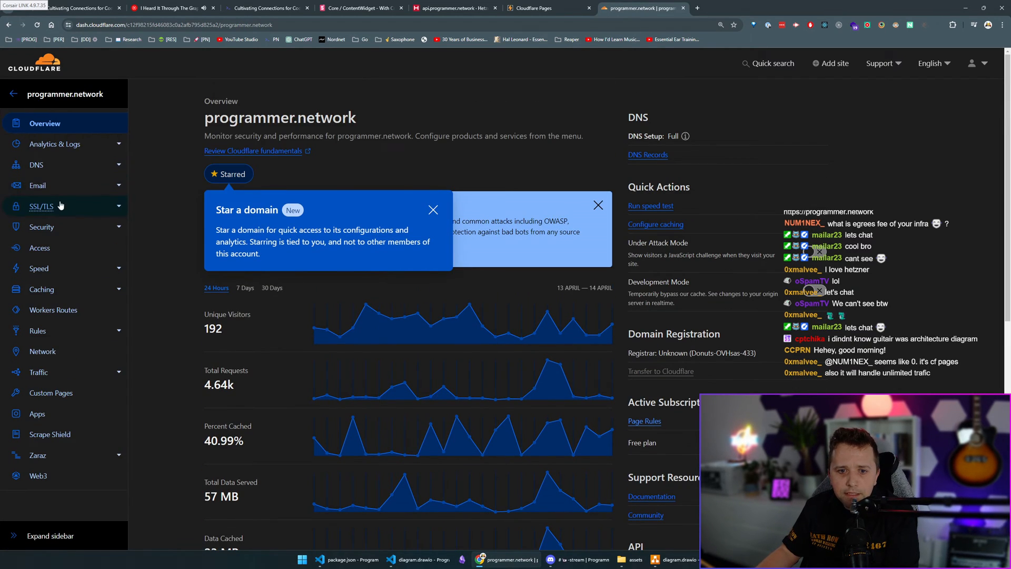
left_click(41, 226)
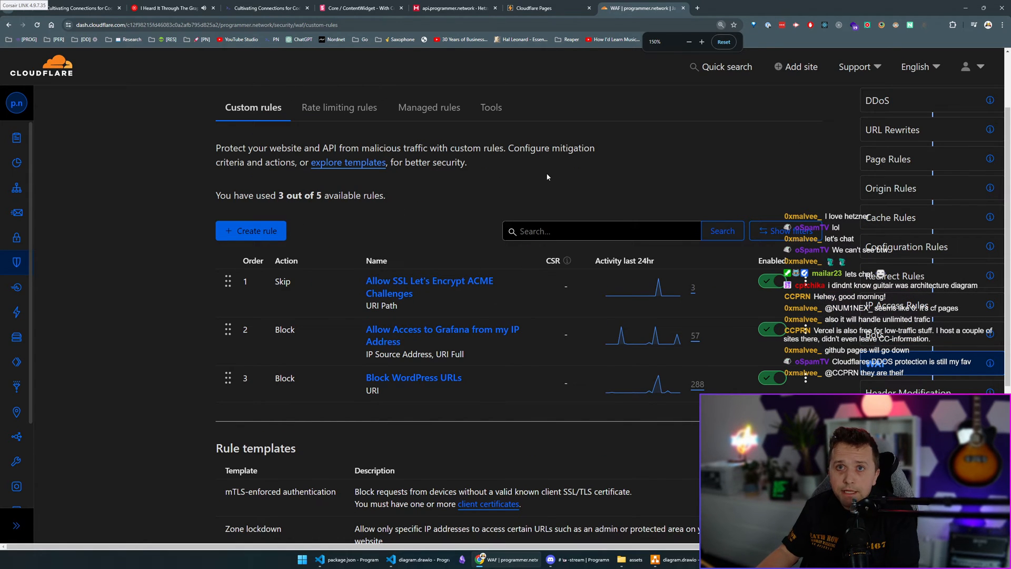
Highlight part of the custom rules list before moving to the Grafana login page
left_click_drag(365, 280, 398, 305)
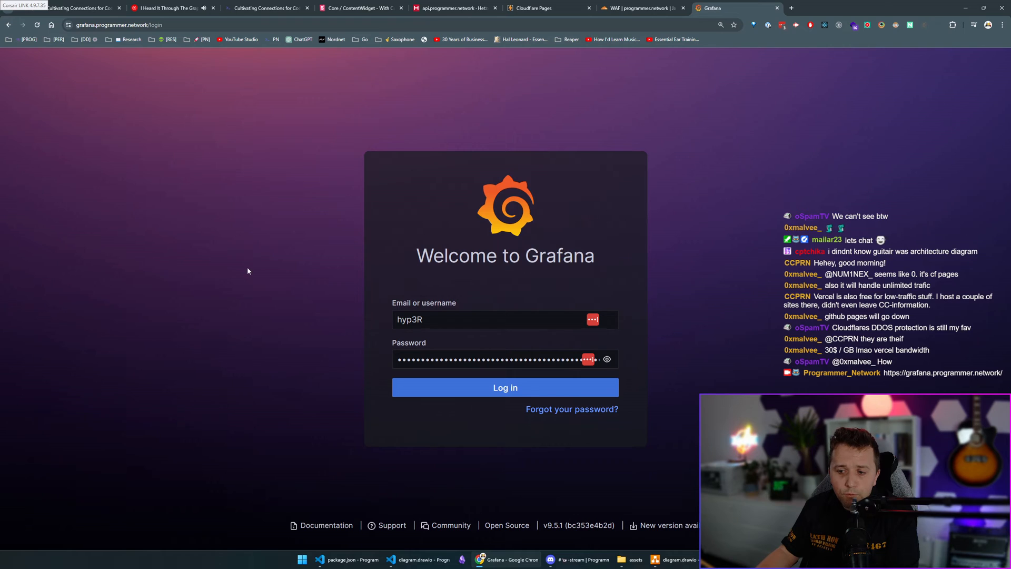
Log into Grafana as 'admin', view the Node Exporter dashboard, and return to Cloudflare's rules
type("admin")
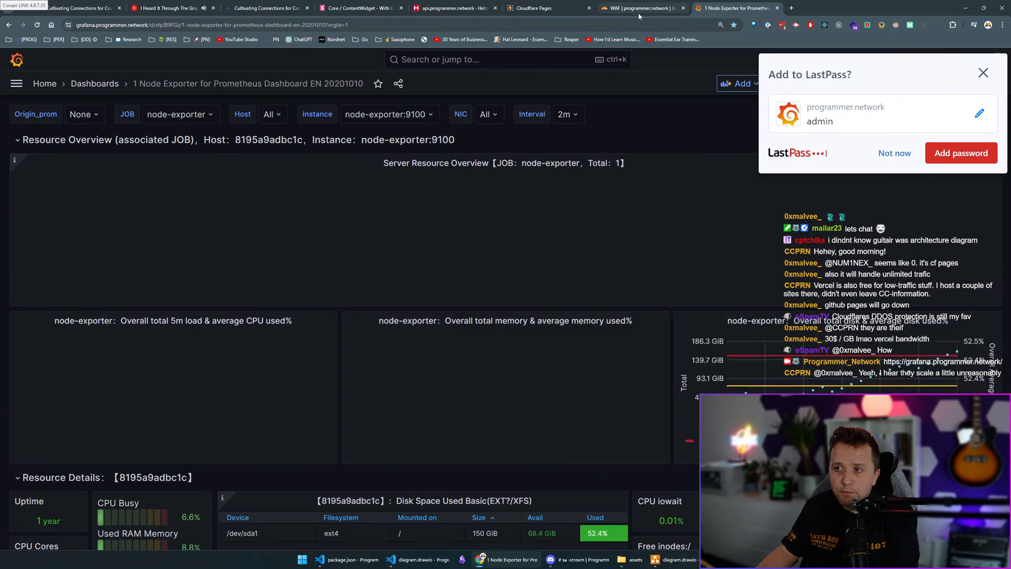
left_click(641, 7)
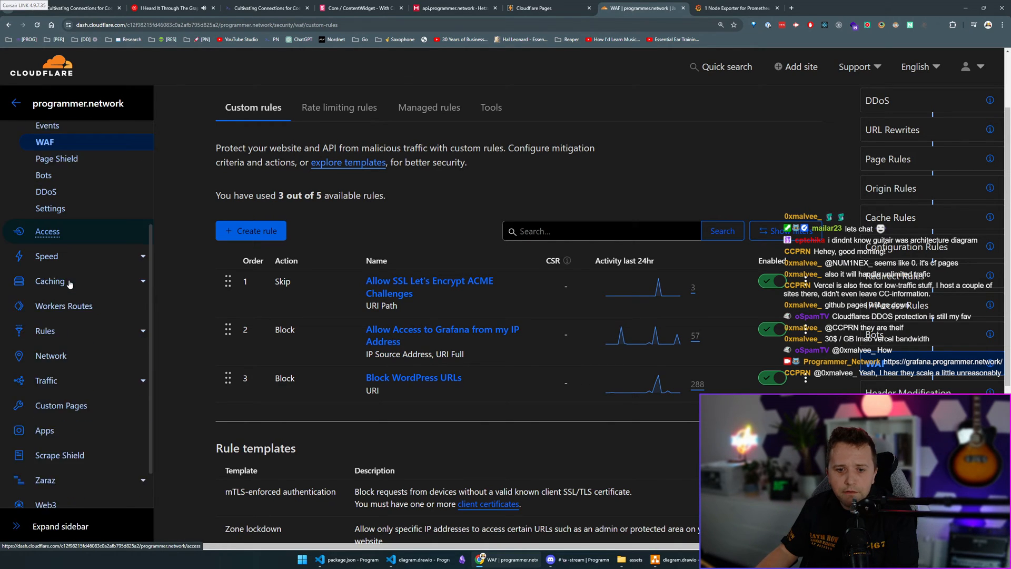
Browse the sitemap-router worker's settings, details, real-time logs and deployments, then show the diagram
left_click(63, 305)
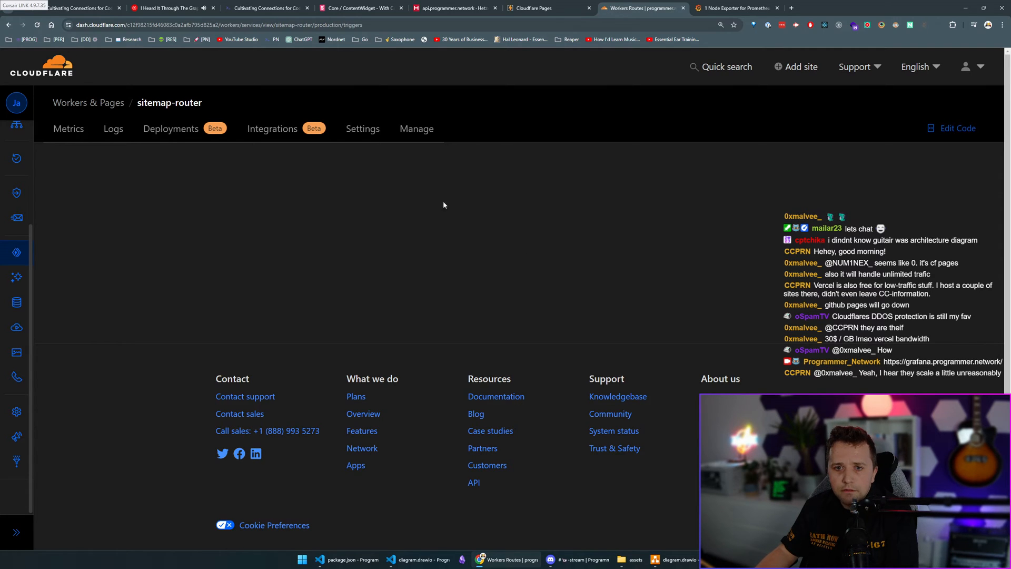
mouse_move(113, 133)
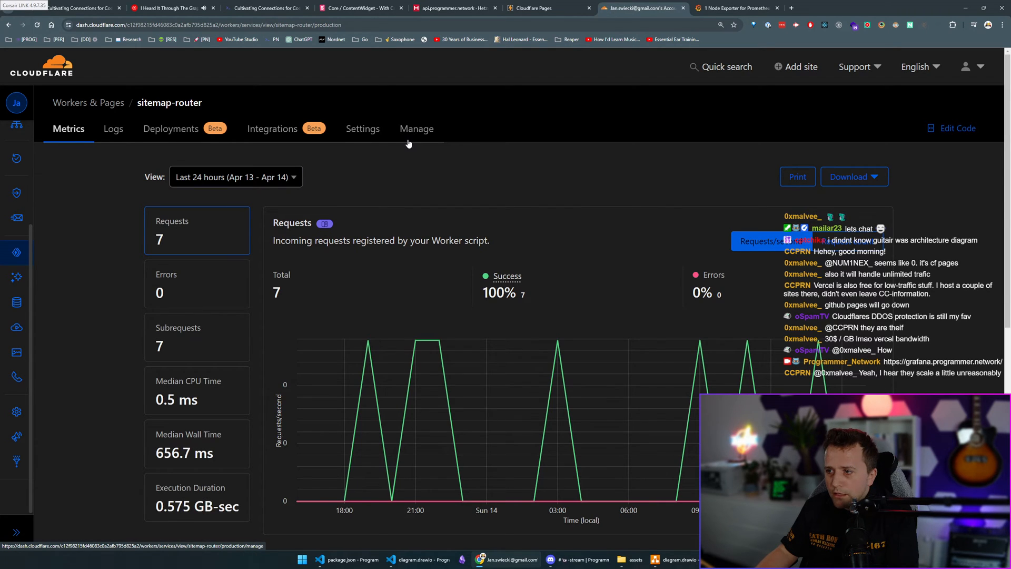
left_click(363, 129)
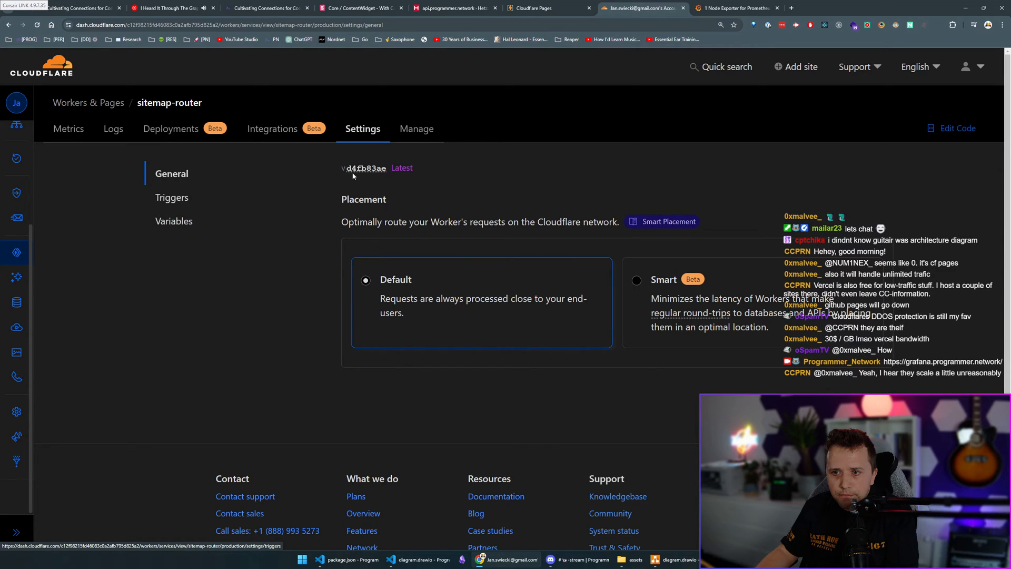
left_click(417, 129)
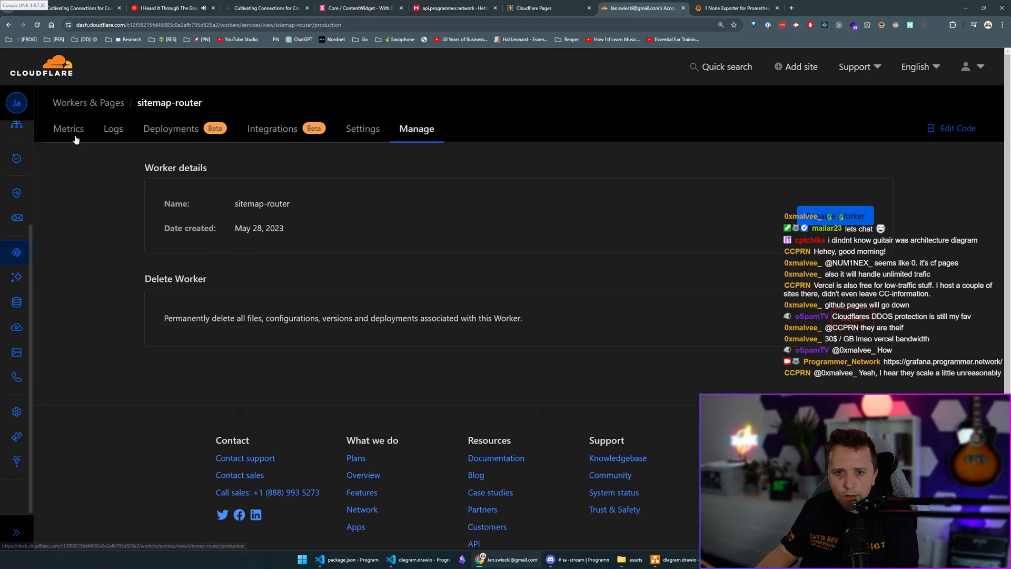
left_click(113, 128)
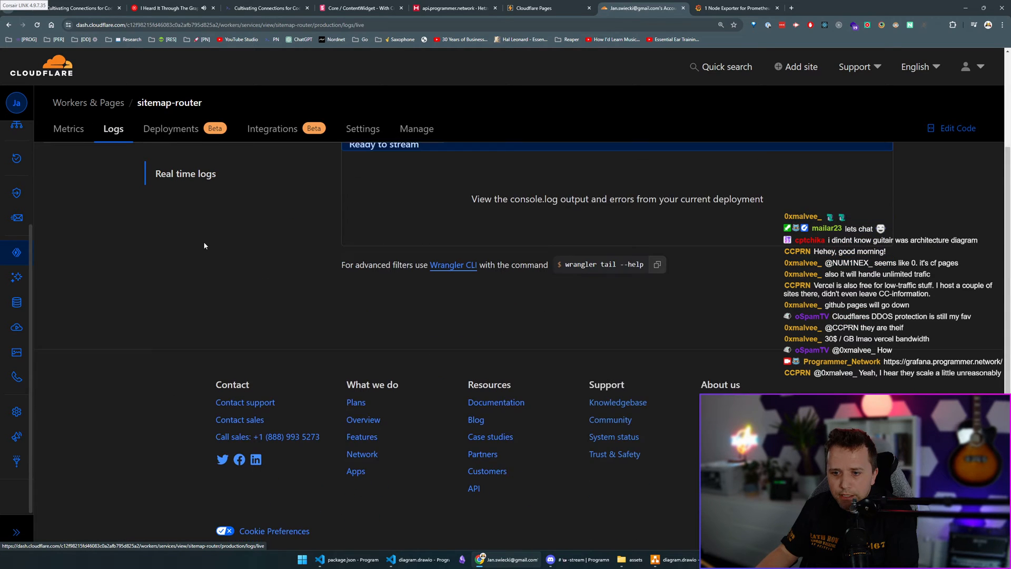
left_click(171, 128)
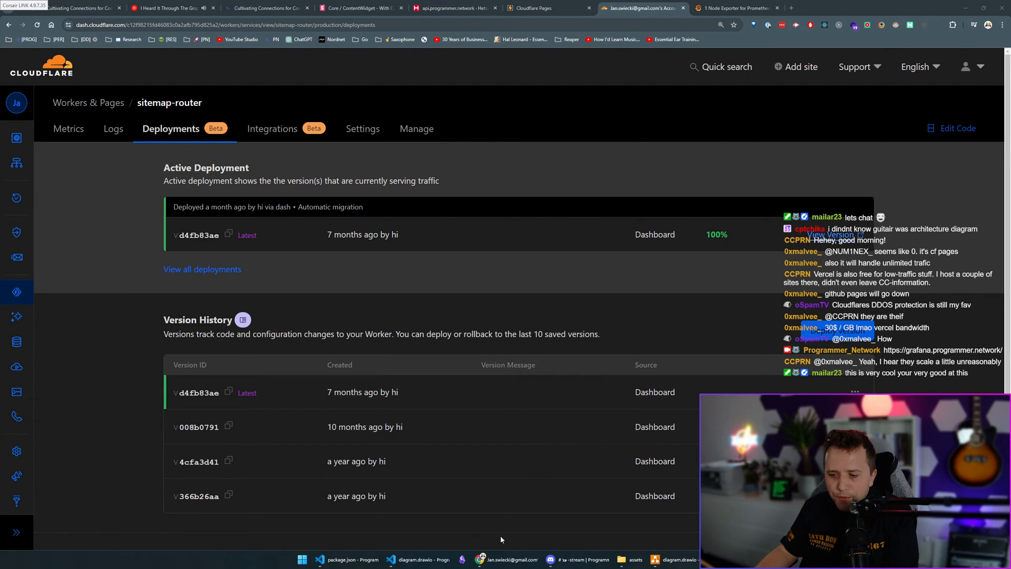
left_click(419, 558)
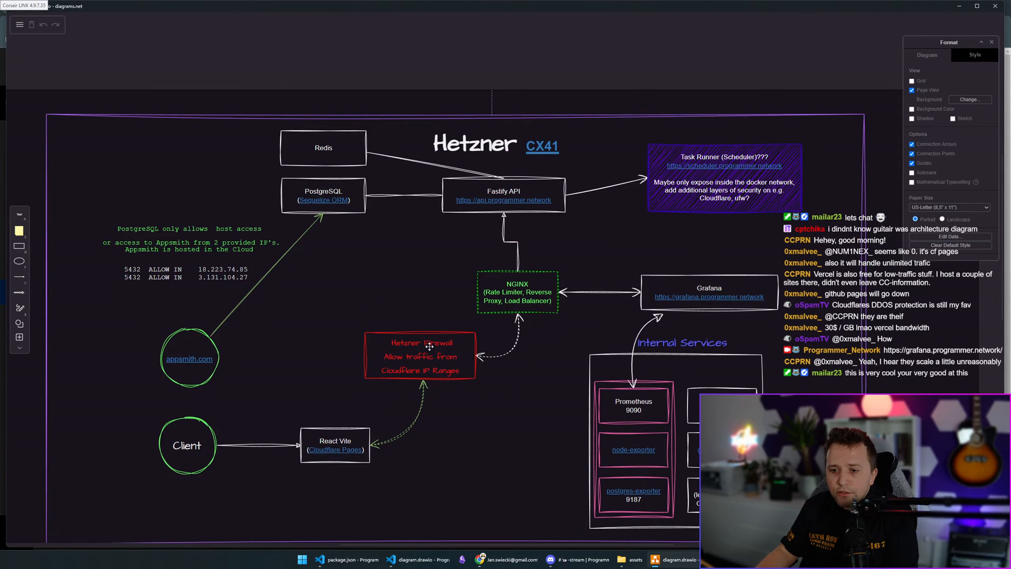
Point out elements on the architecture diagram before returning to Cloudflare deployments
left_click(335, 445)
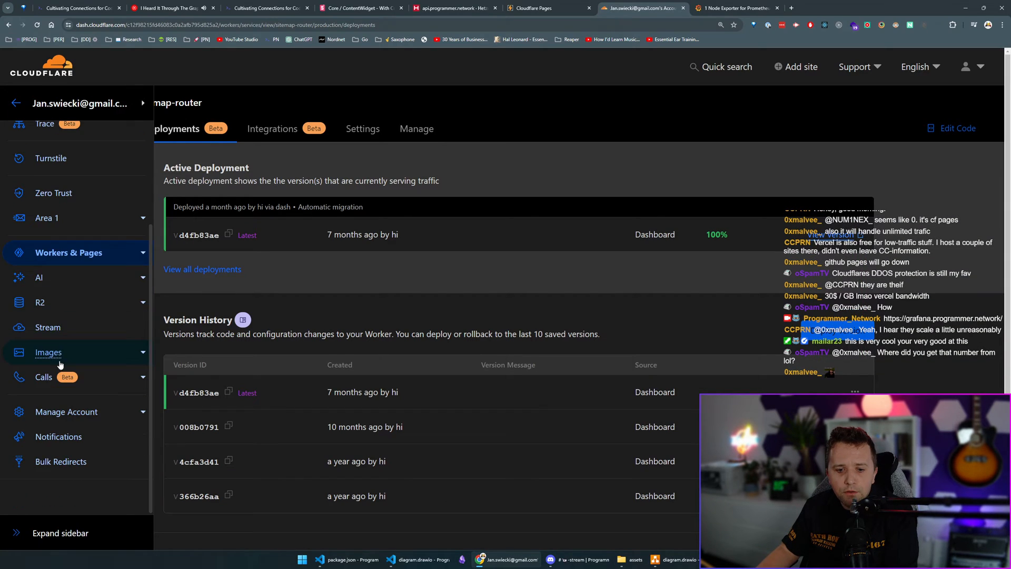
From account Home, reach the programmer-network-frontend Pages project via Workers & Pages
left_click(79, 103)
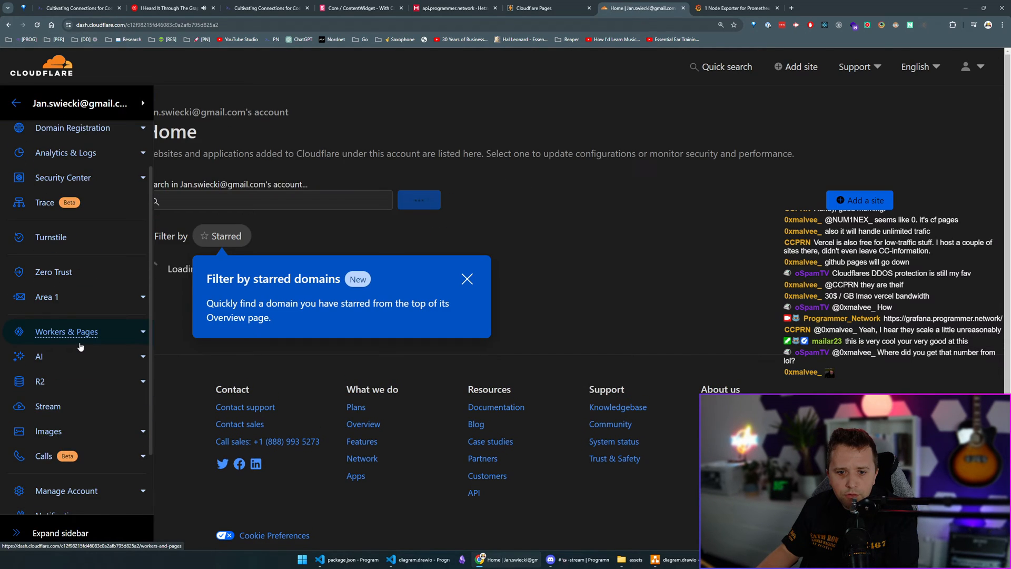
left_click(66, 331)
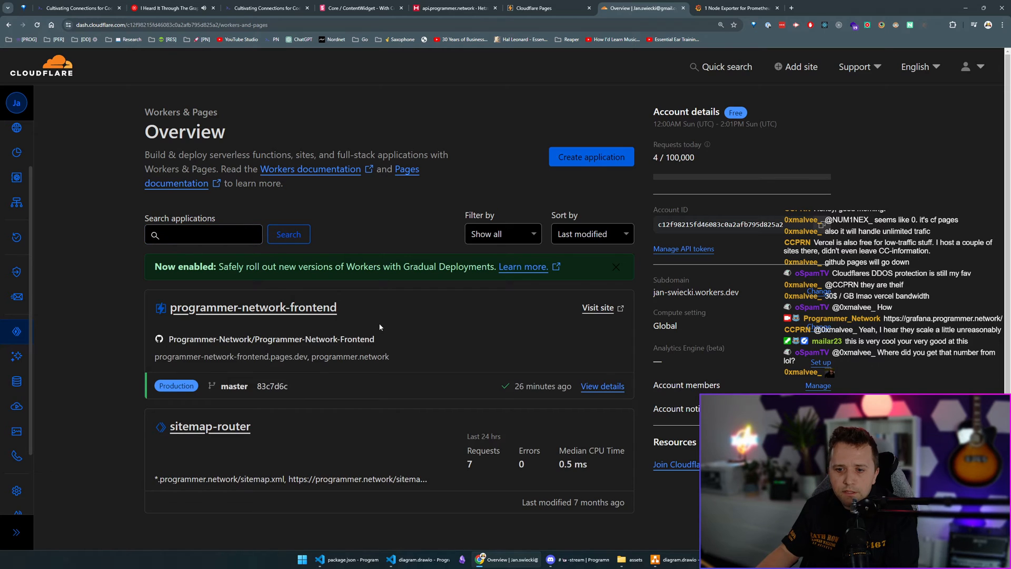
left_click(253, 307)
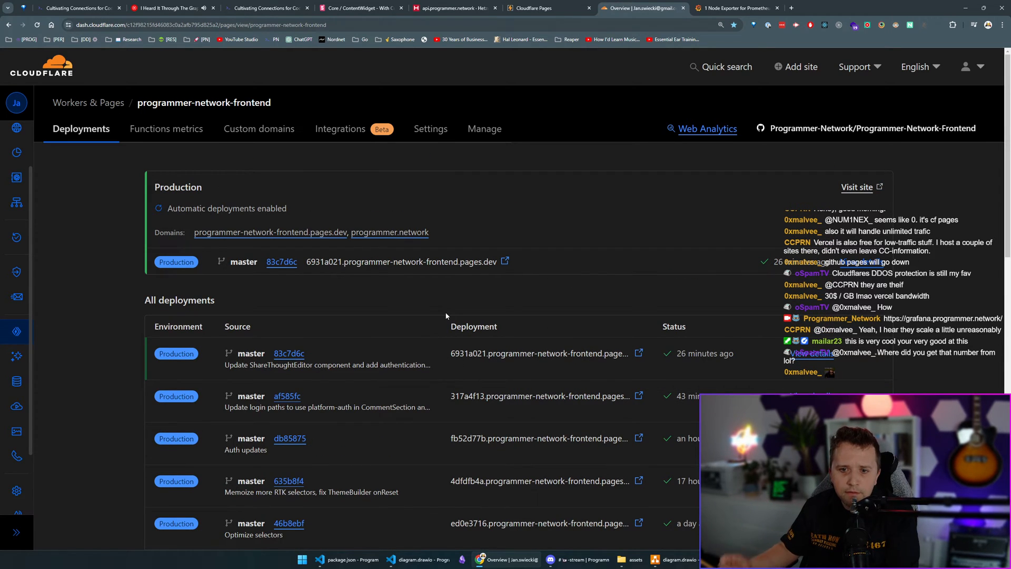
Review the project's custom domains, integrations and production environment variables
left_click(259, 129)
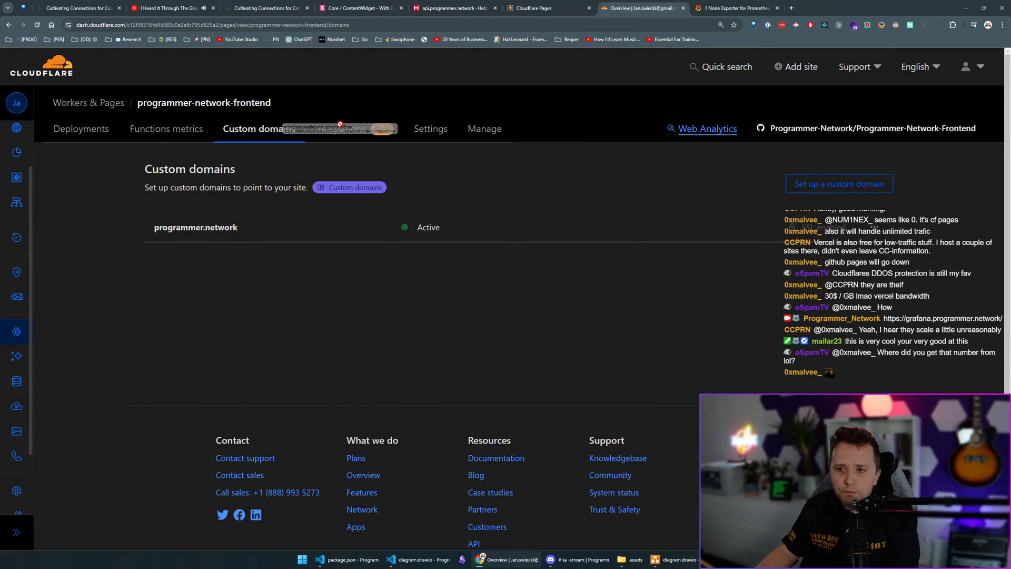
left_click(341, 128)
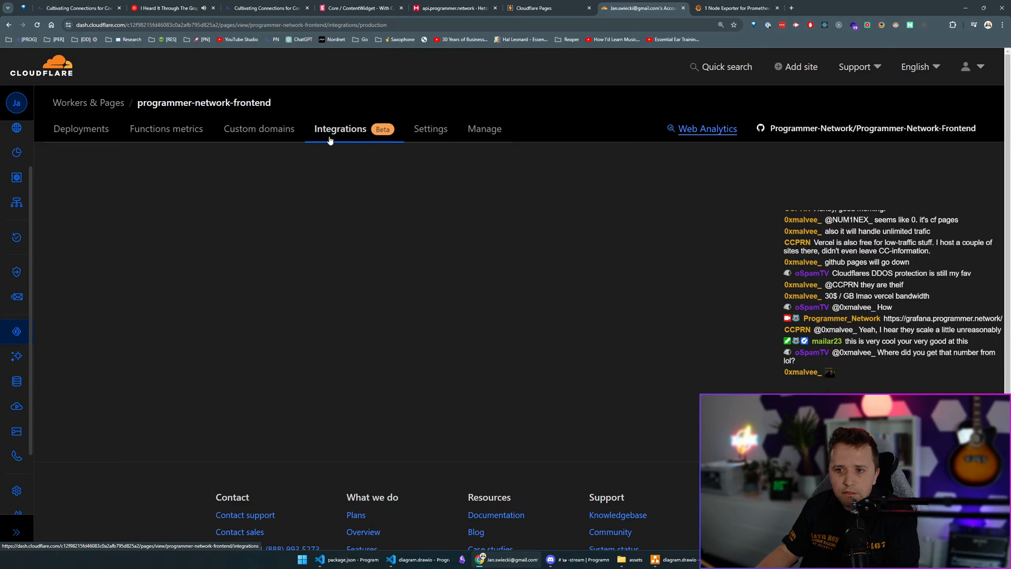
left_click(430, 129)
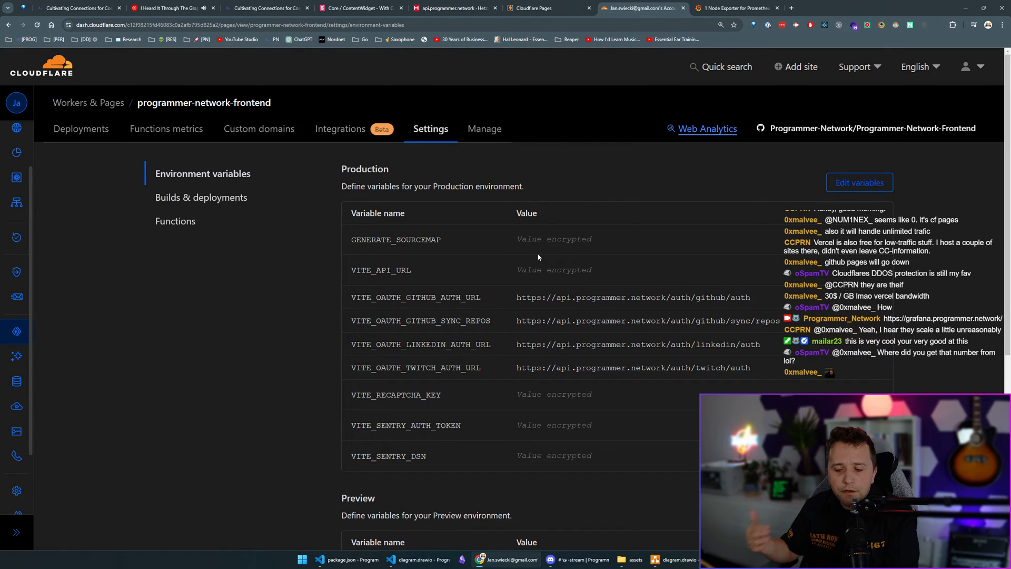
mouse_move(394, 170)
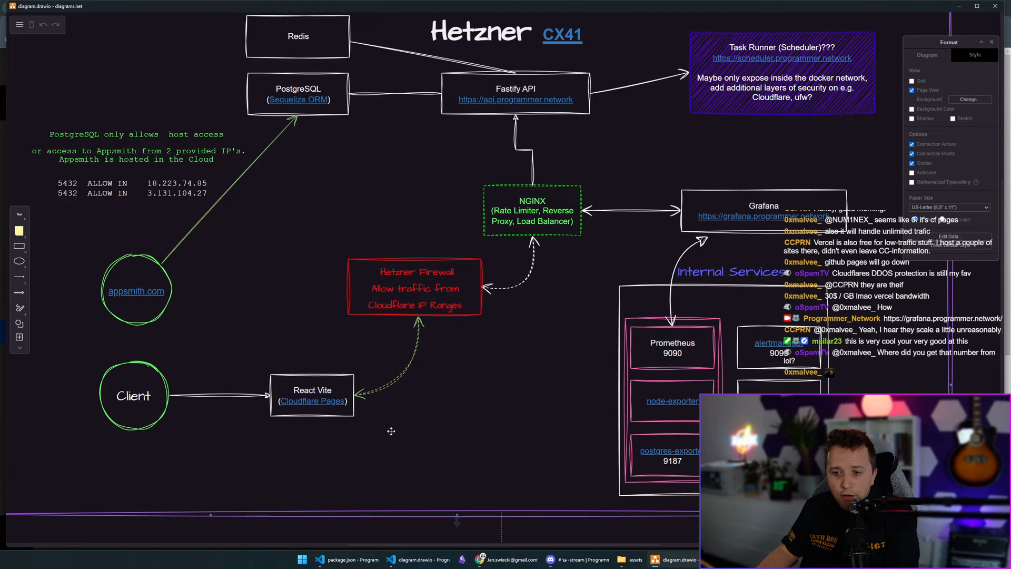
Take another look at the architecture diagram before returning to the environment variables
left_click(311, 390)
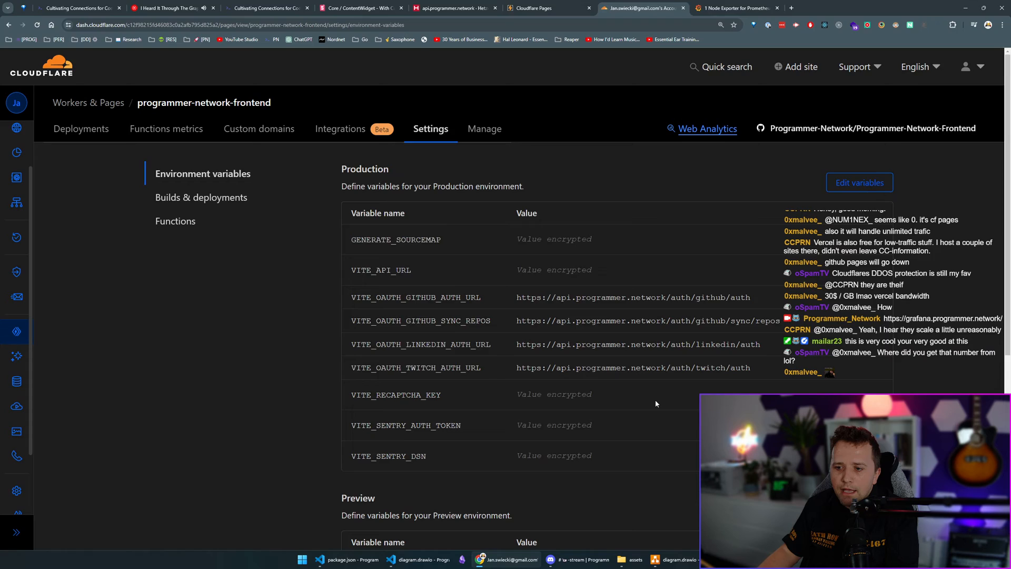
Review Cloudflare's IP ranges update history and return to the Hetzner CX41 server overview
left_click(423, 560)
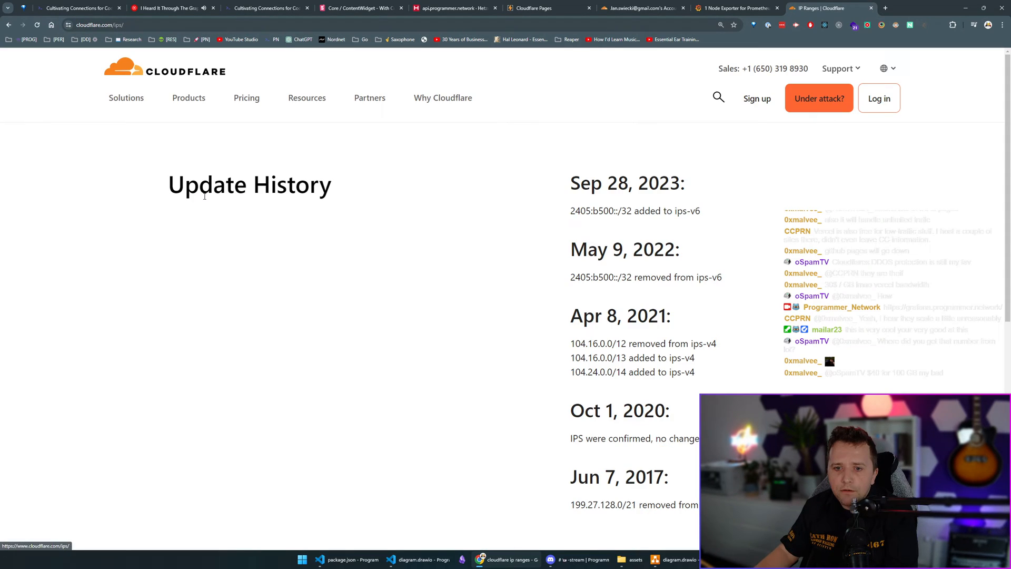
scroll("up", 3)
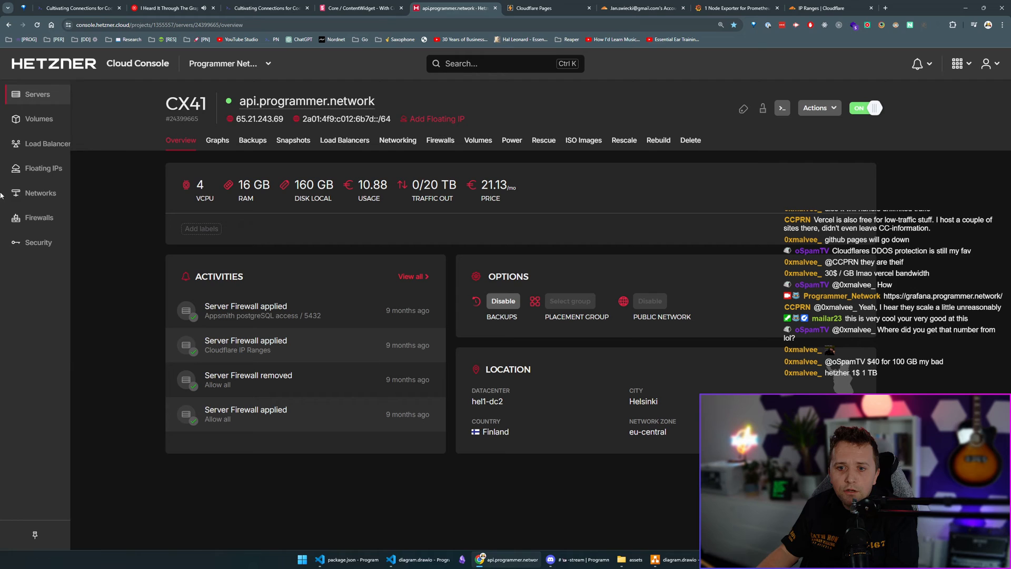
Inspect the Cloudflare IP Ranges firewall's inbound rules for ports 22, ICMP, 80 and 443
left_click(39, 217)
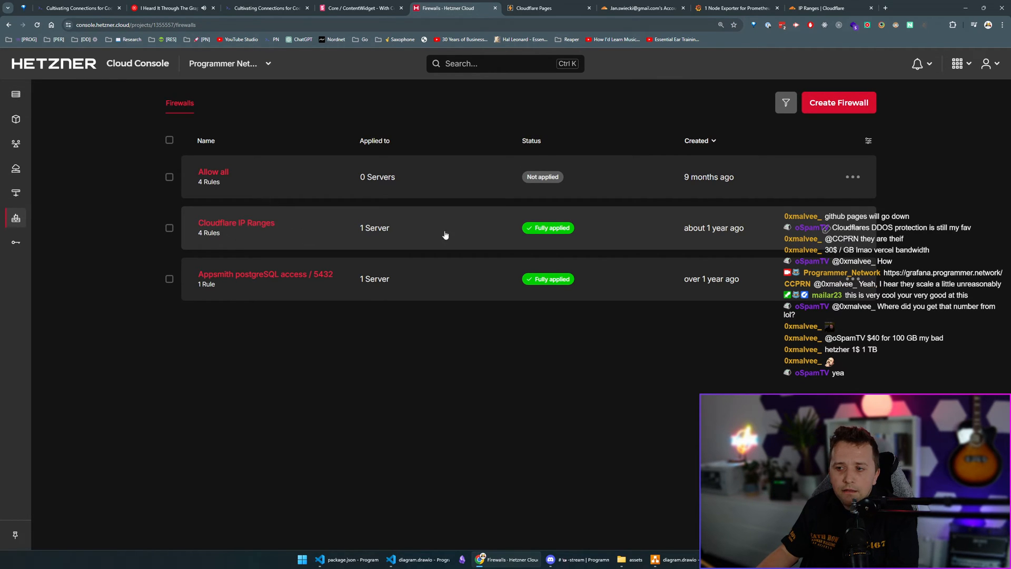
left_click(237, 222)
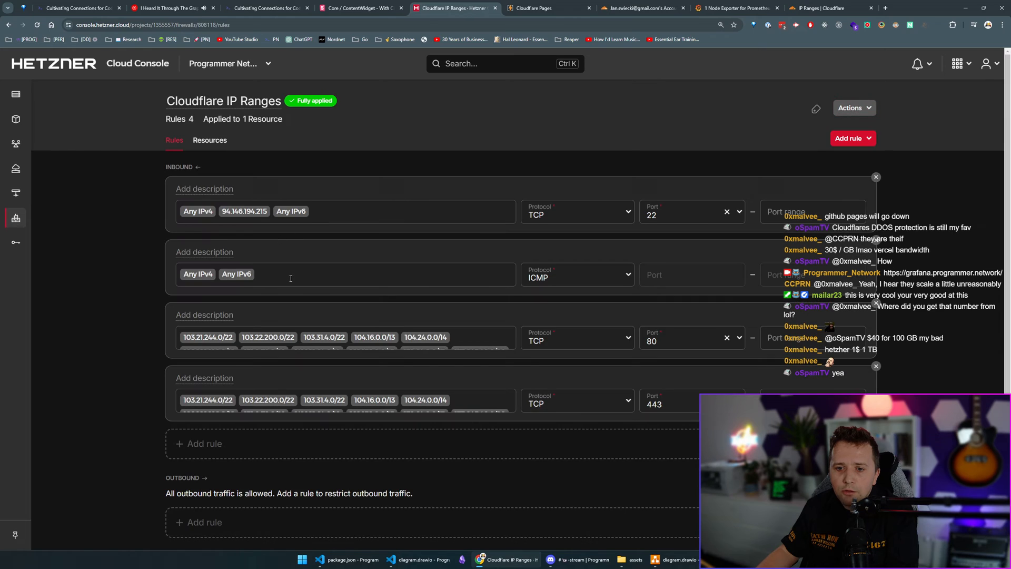
scroll("down", 3)
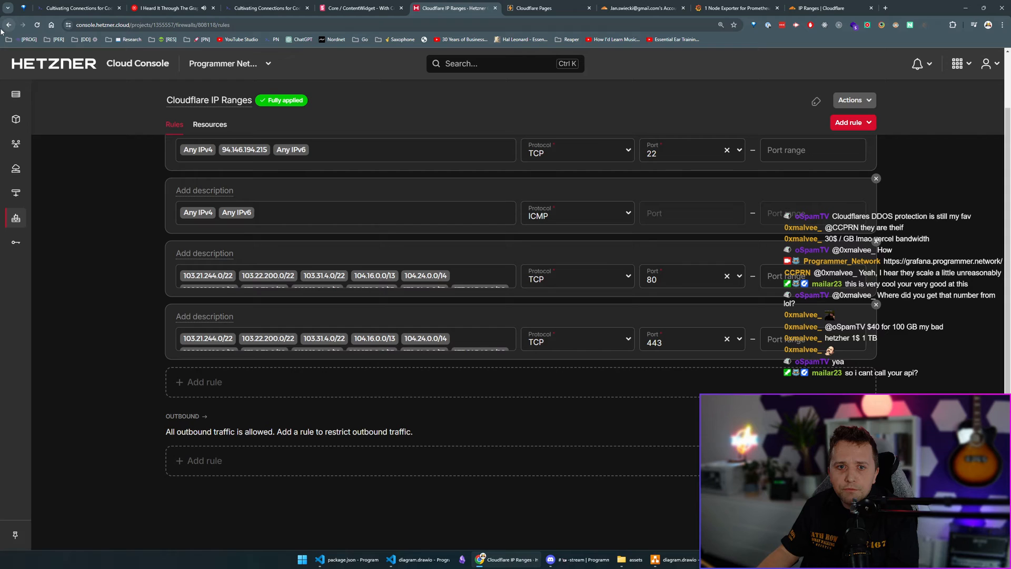
left_click(438, 7)
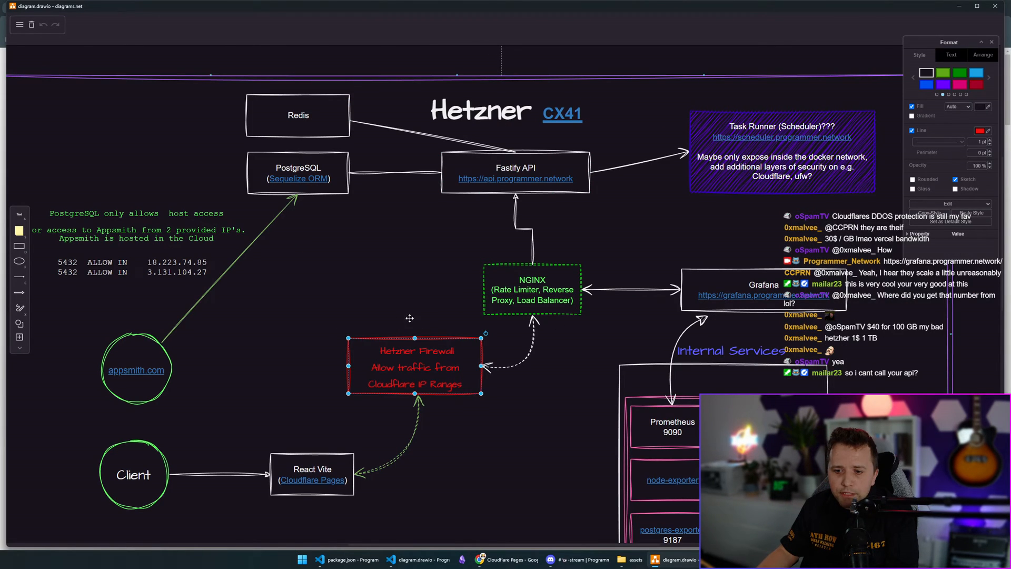
Review the Hetzner Firewall and NGINX boxes of the architecture diagram
scroll("down", 3)
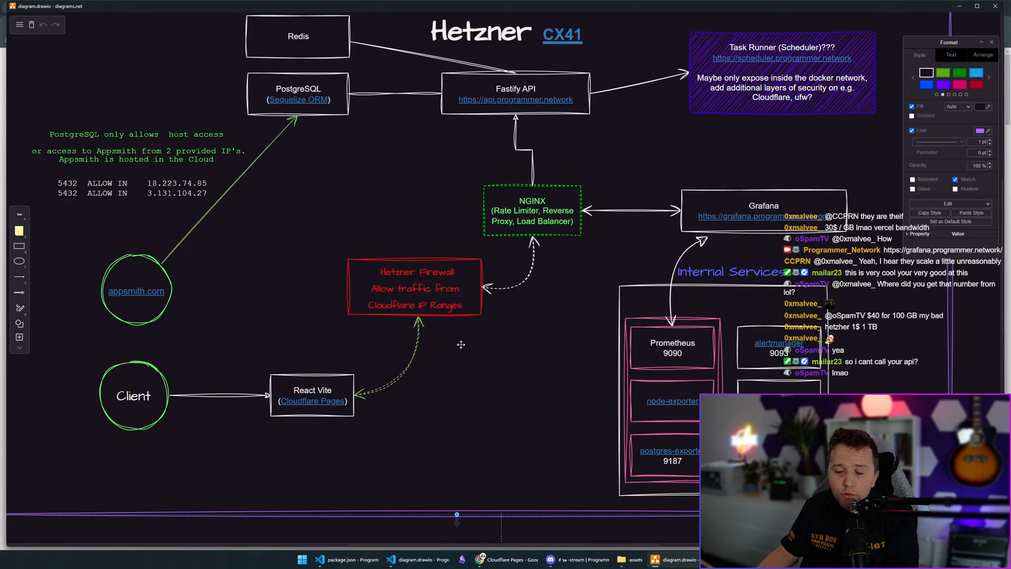
left_click(415, 288)
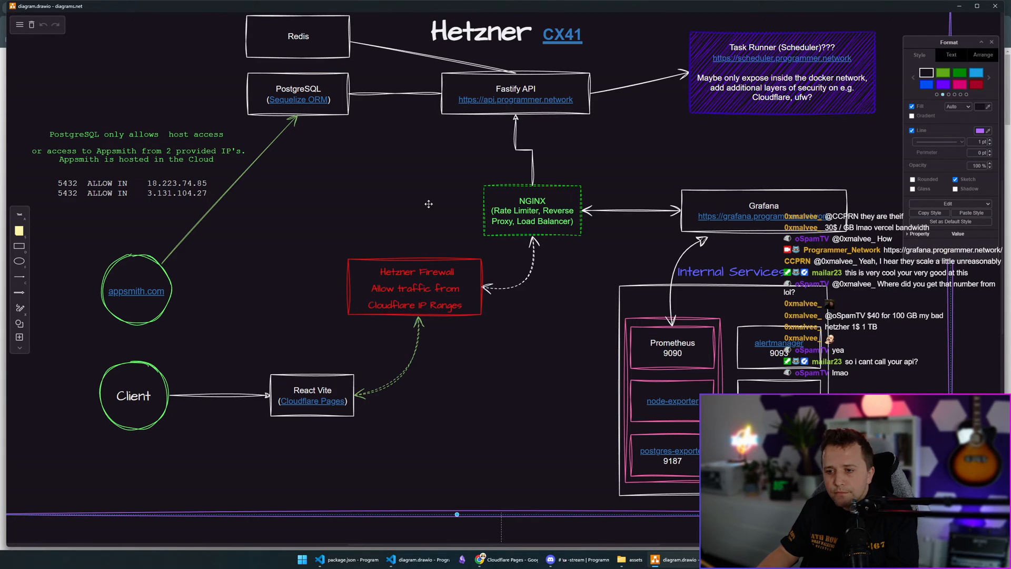
mouse_move(550, 278)
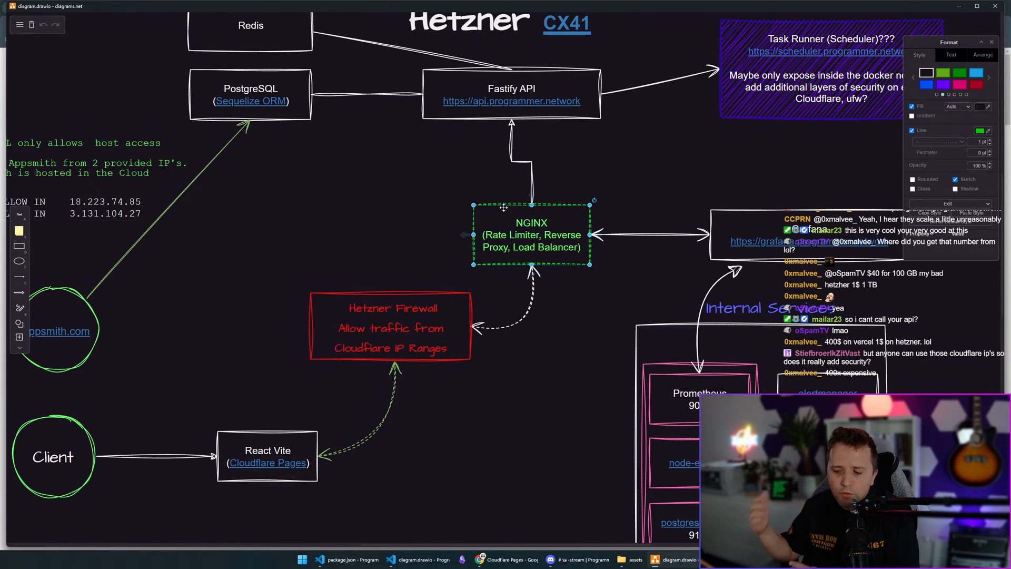
scroll("down", 3)
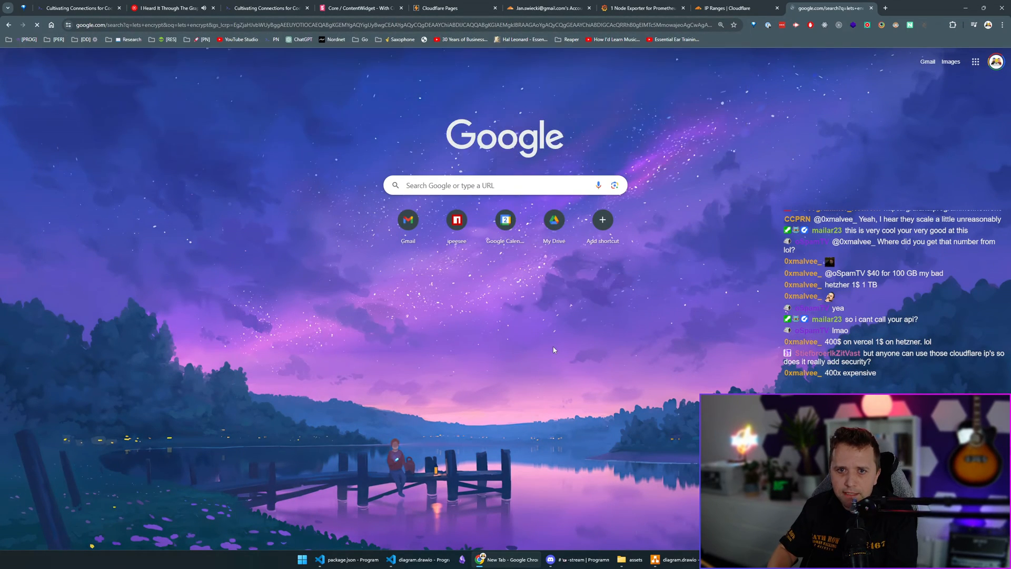
left_click(442, 7)
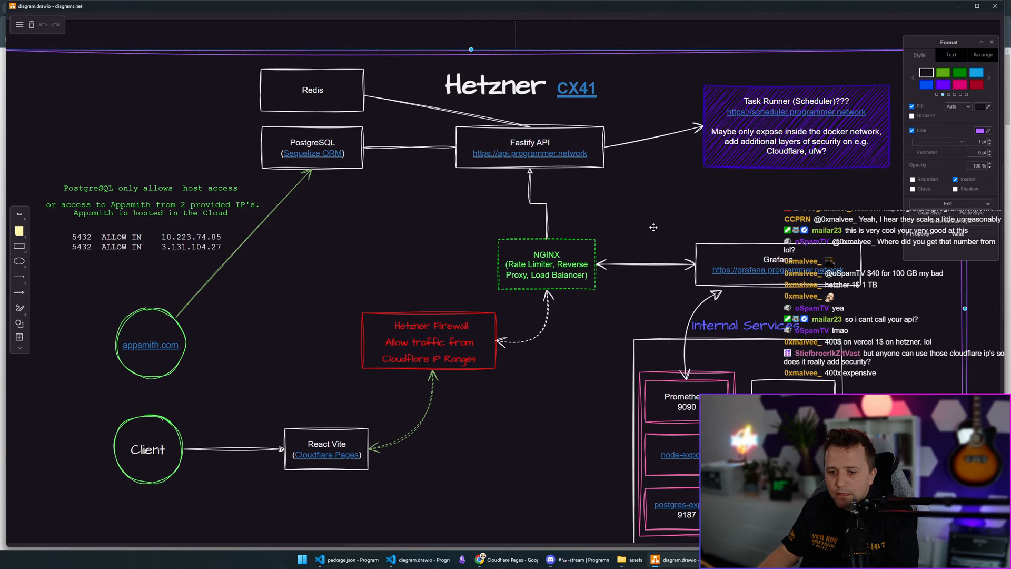
Review the Fastify API box and return to the Grafana Node Exporter dashboard
scroll("down", 3)
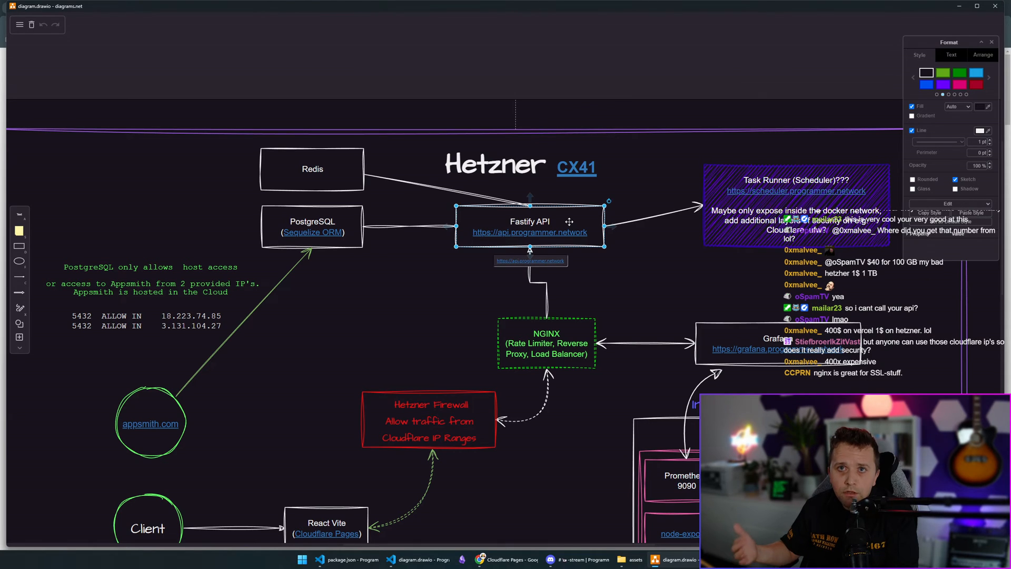
mouse_move(626, 235)
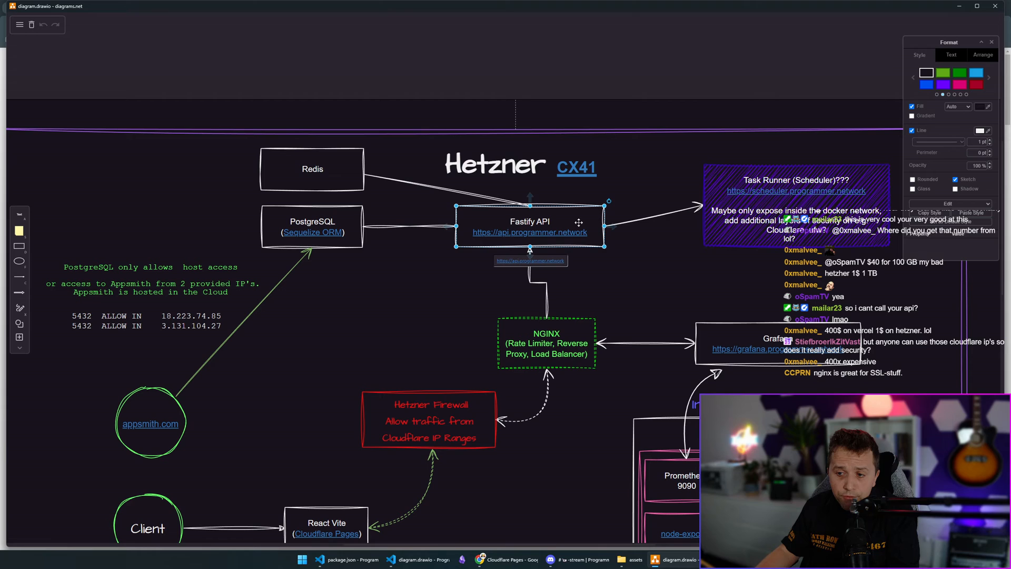
left_click(312, 225)
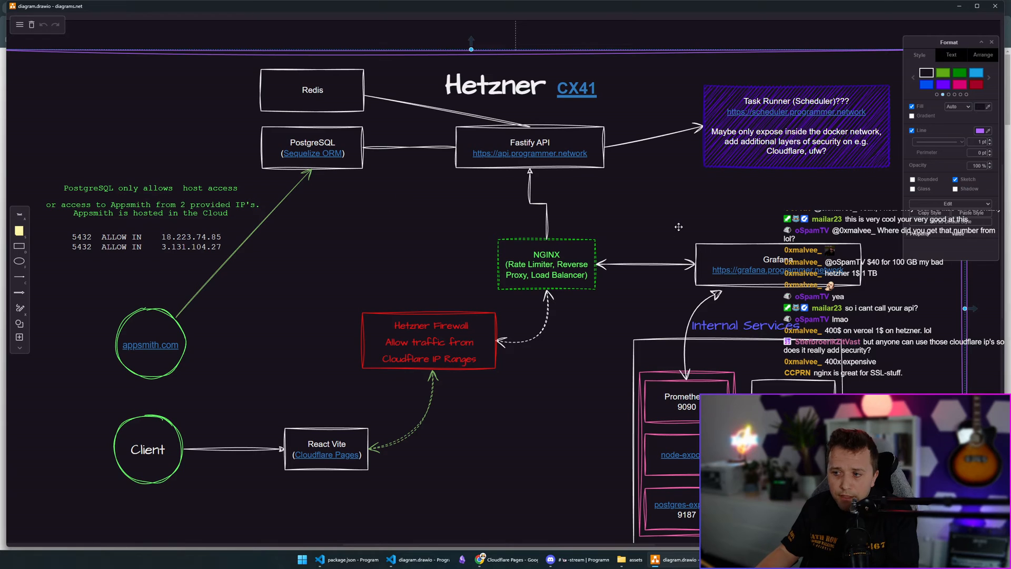
scroll("down", 3)
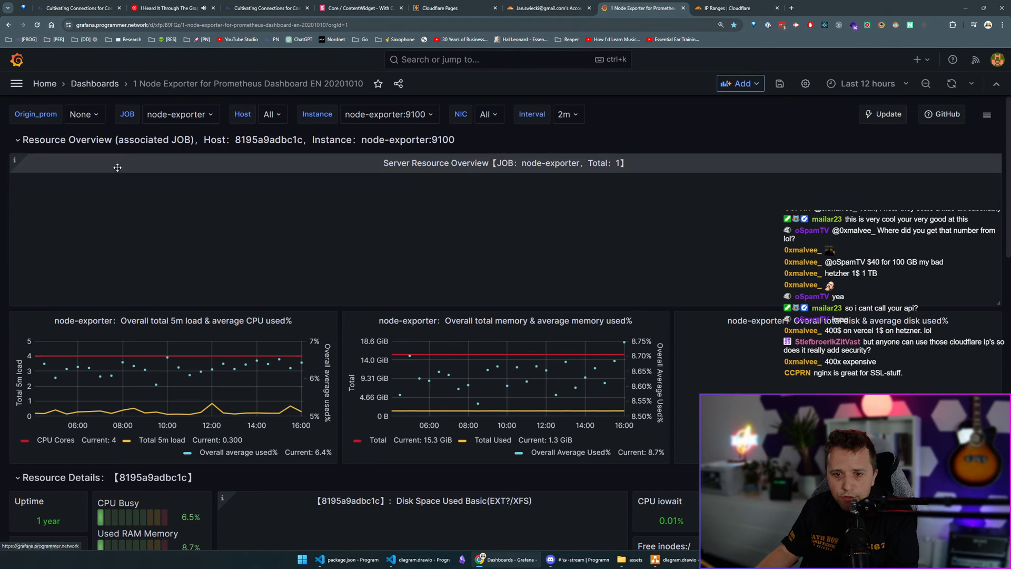
Show Grafana's alert rules with the Error Reporting > Fastify group expanded
left_click(16, 83)
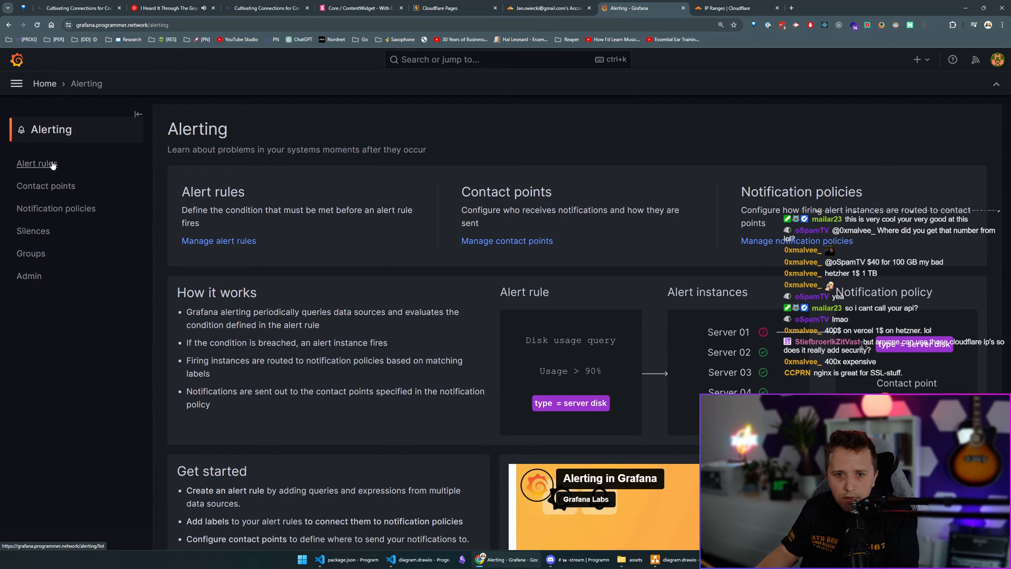
left_click(37, 163)
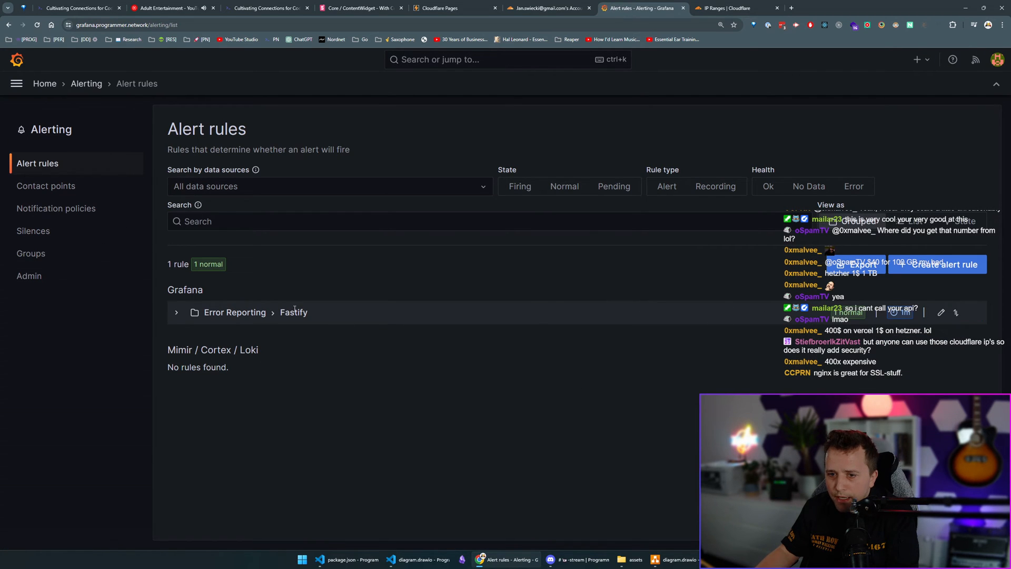
left_click(177, 312)
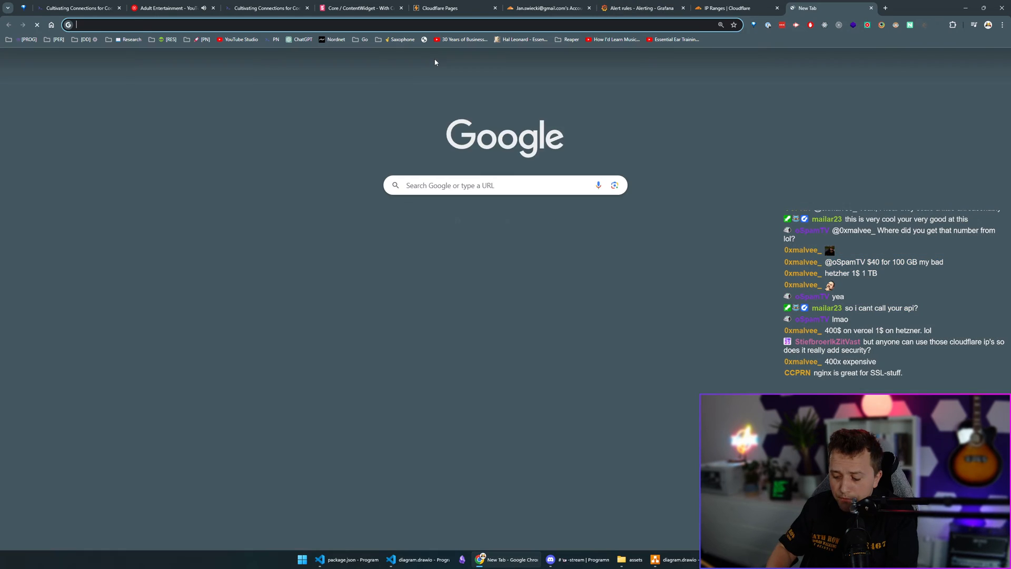
Google 'loki grafana', open the Getting started with Loki result, then return to Grafana
type("loki")
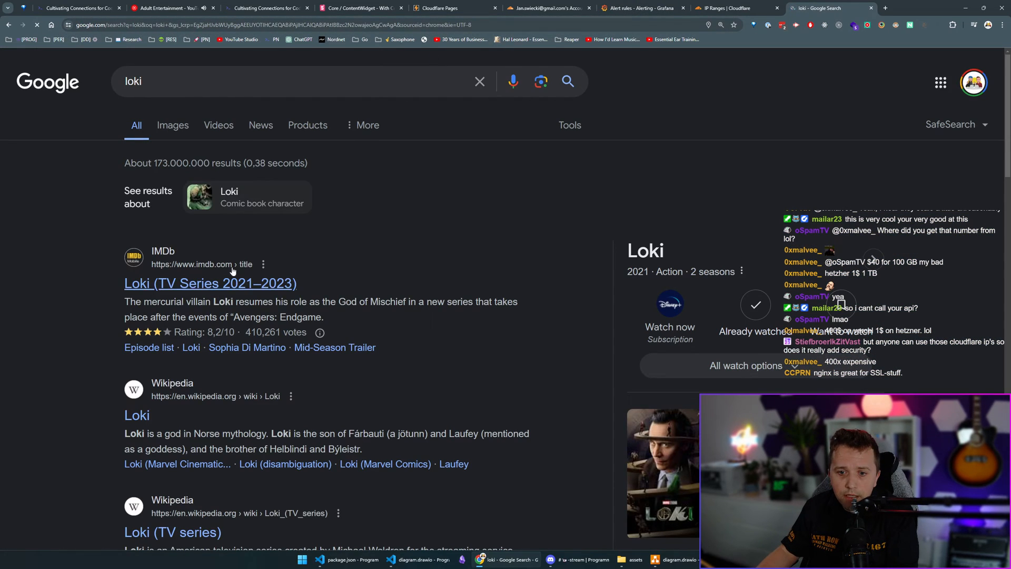
type("grafana")
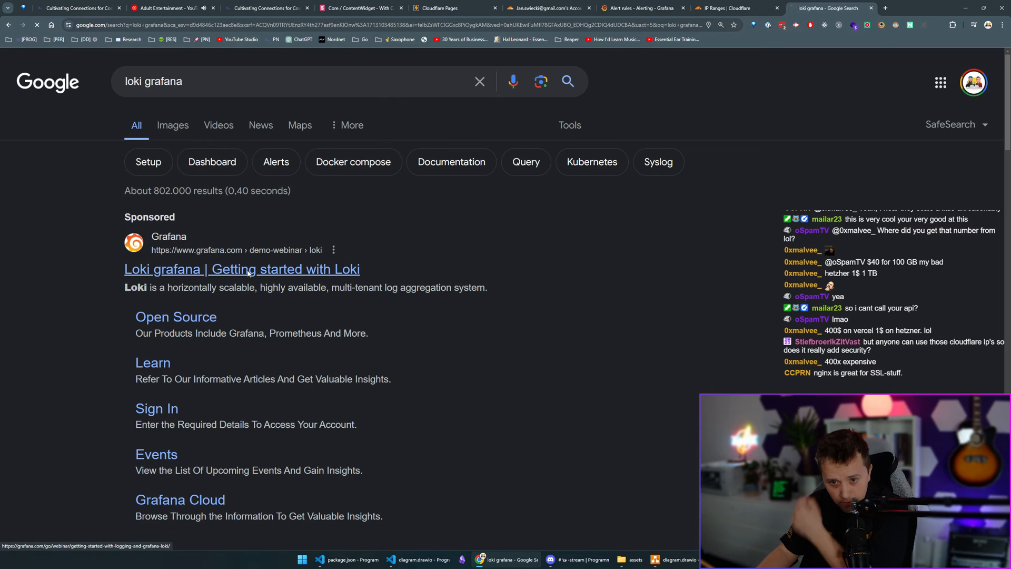
left_click(242, 269)
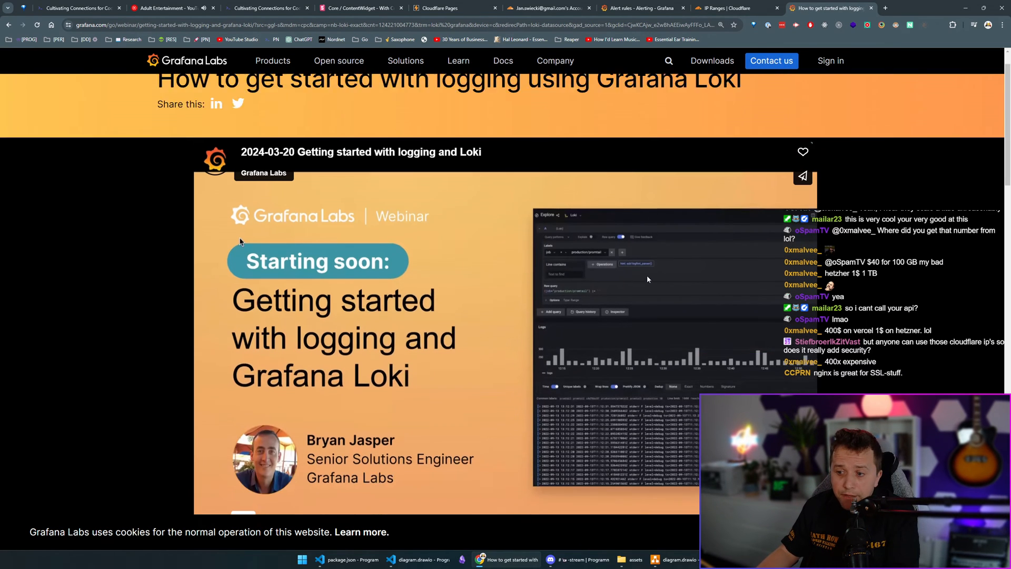
left_click(638, 8)
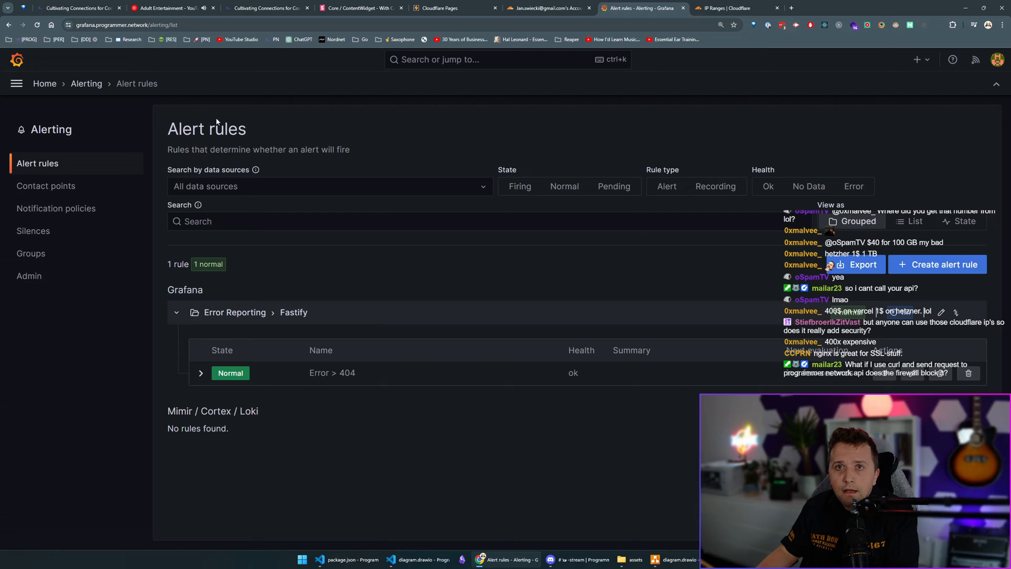
Examine the Error > 404 rule's Loki count_over_time query, then return to the Node Exporter dashboard
left_click(200, 373)
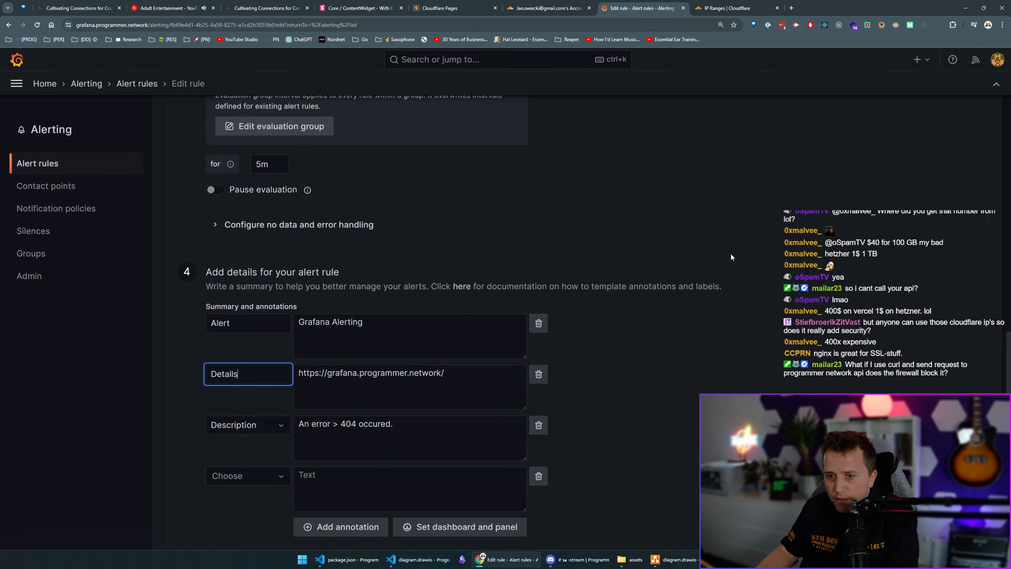
scroll("up", 3)
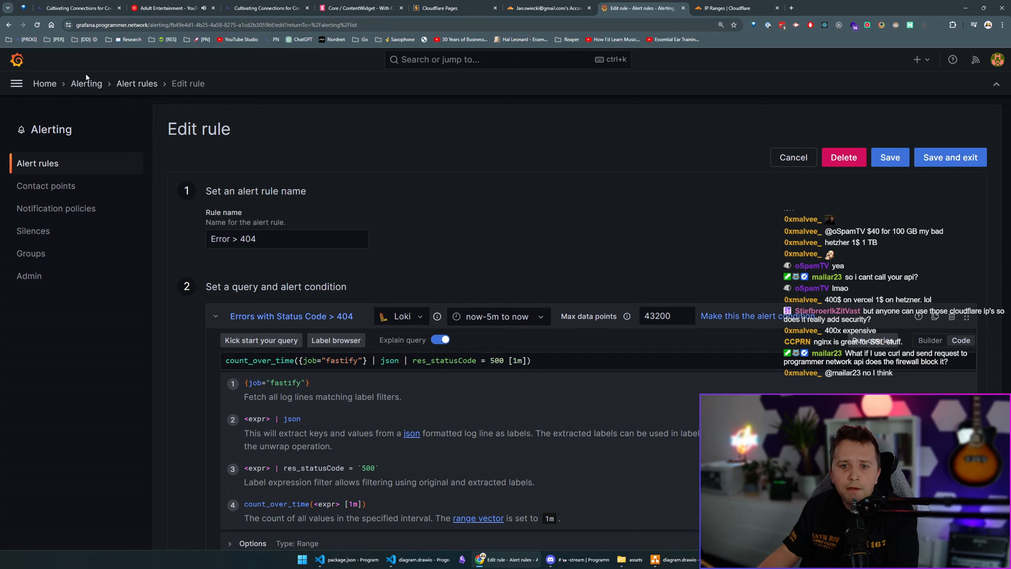
left_click(638, 8)
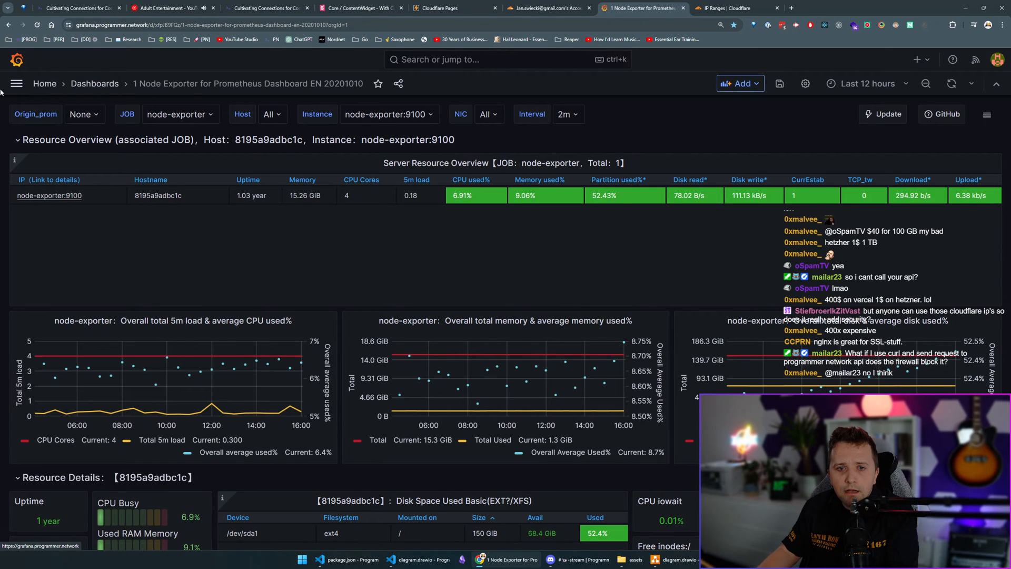
View the API Logs dashboard and its time range, then return to the dashboards list
left_click(93, 83)
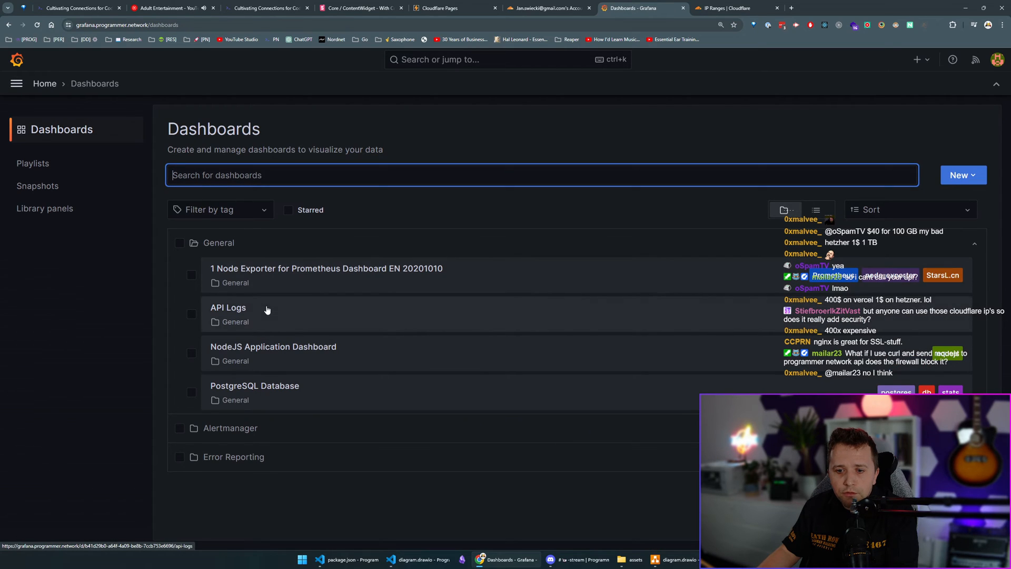
left_click(229, 307)
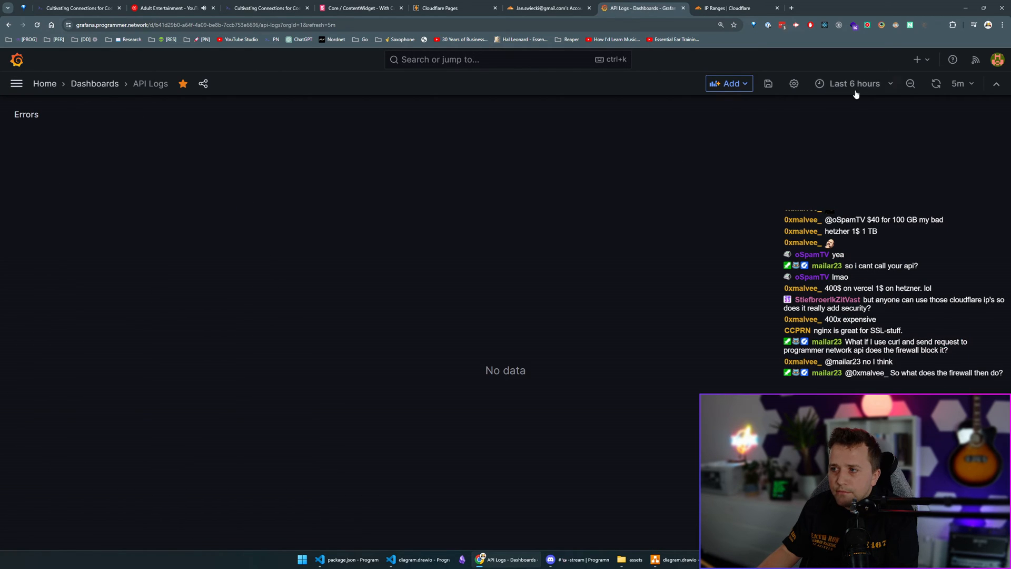
left_click(854, 83)
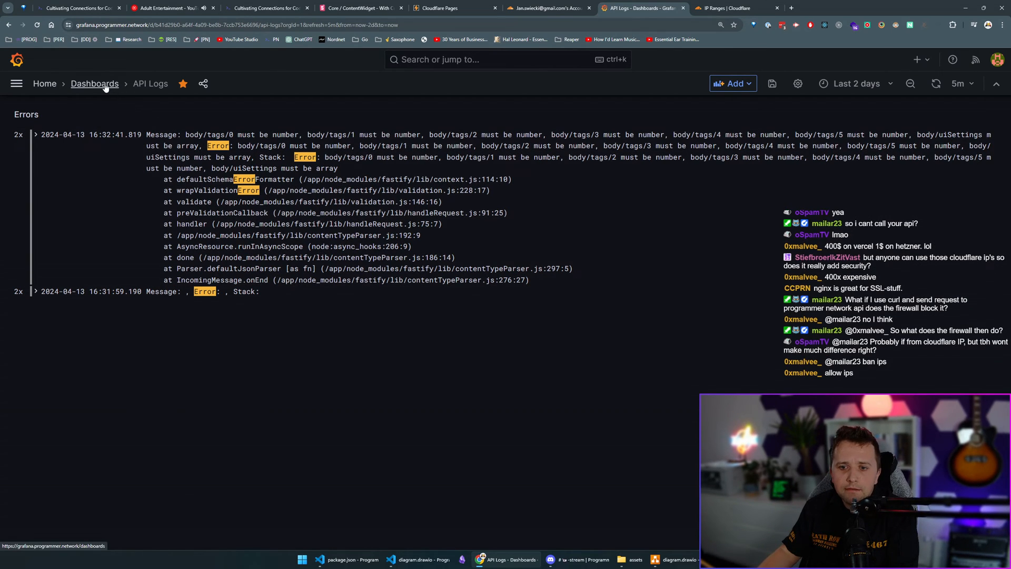
left_click(94, 83)
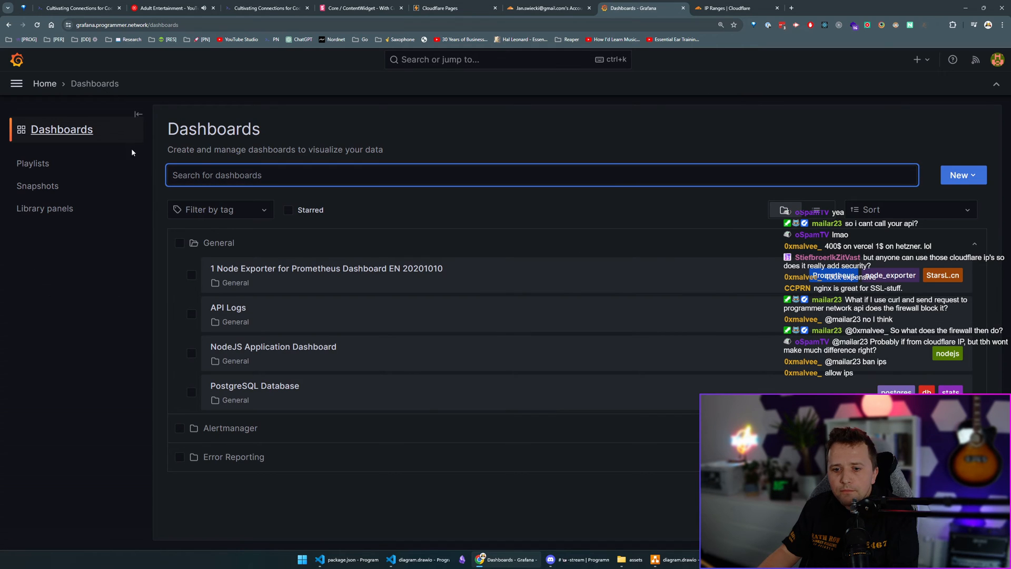
Scroll through the PostgreSQL Database dashboard and go back to all dashboards
left_click(254, 385)
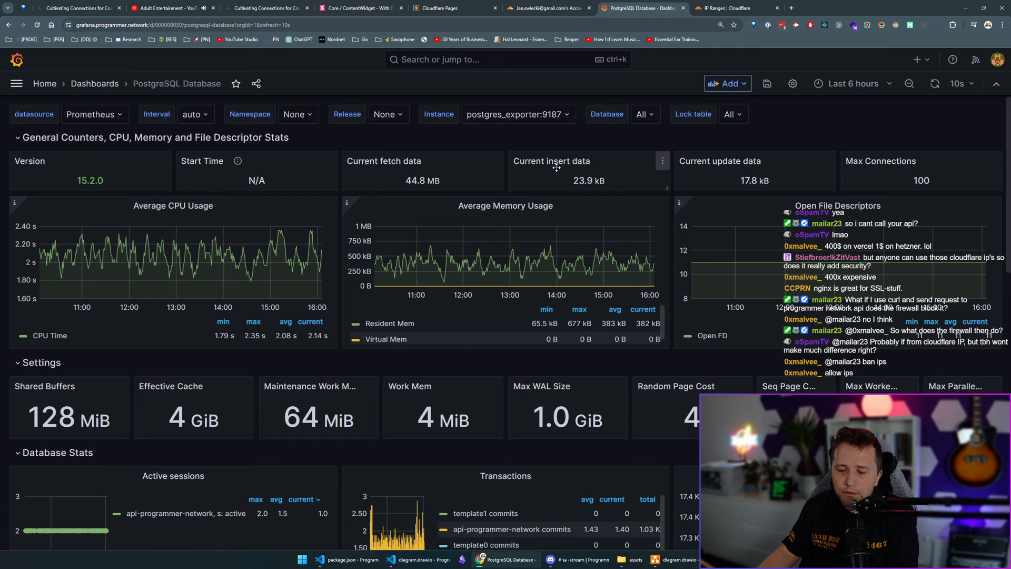
scroll("down", 3)
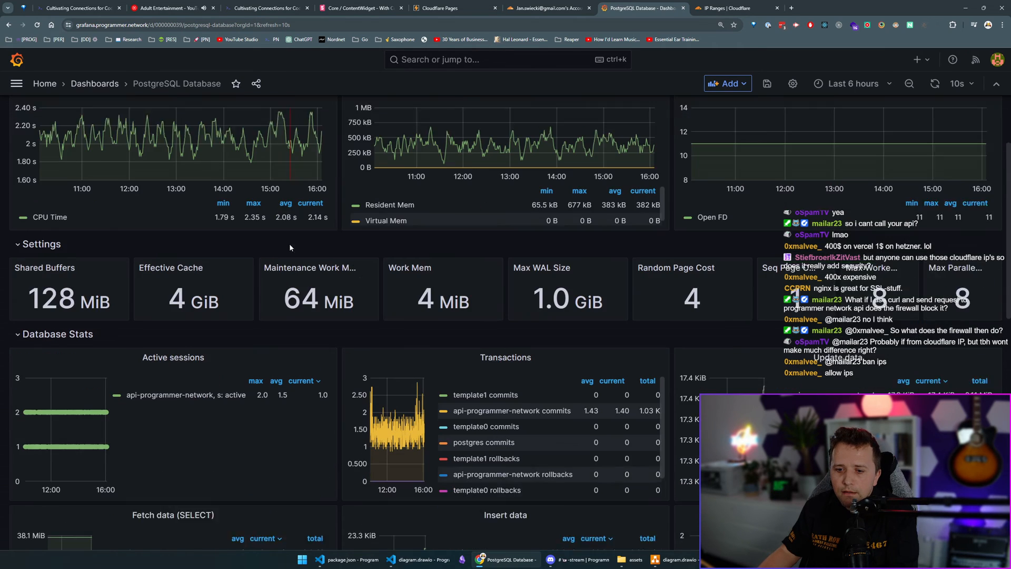
scroll("down", 3)
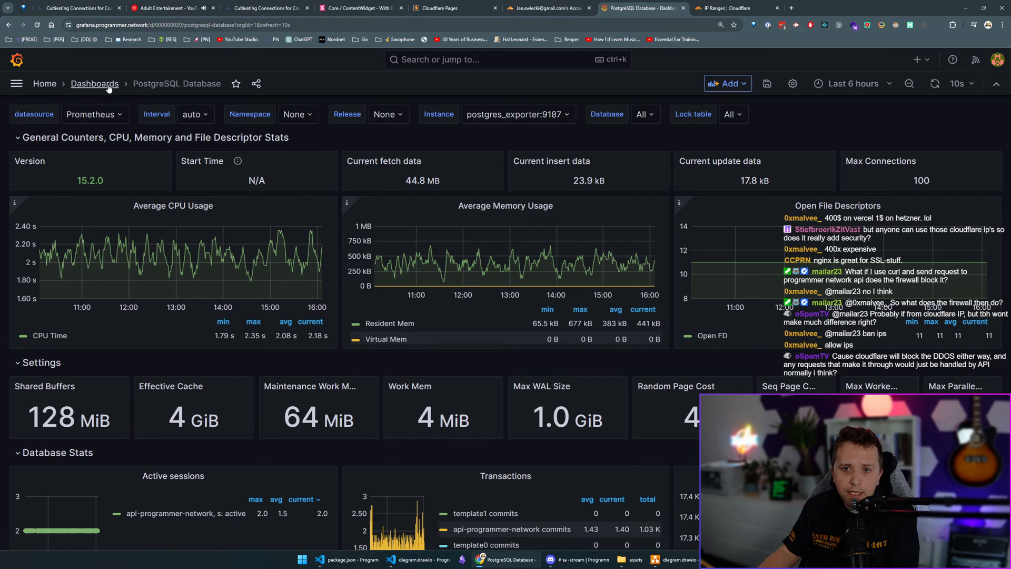
left_click(422, 559)
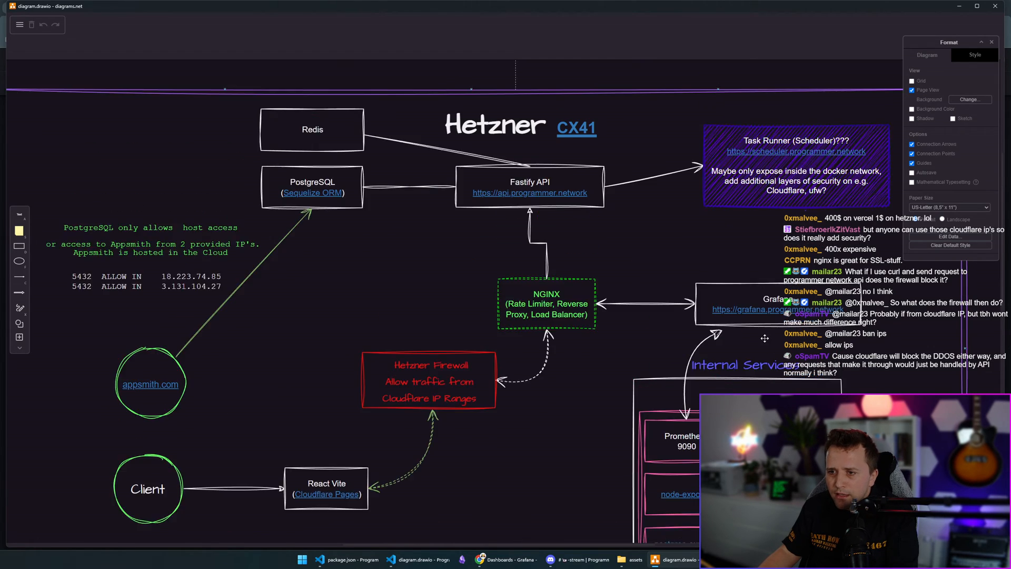
Examine the Prometheus and postgres-exporter services in the diagram's Internal Services section
scroll("down", 3)
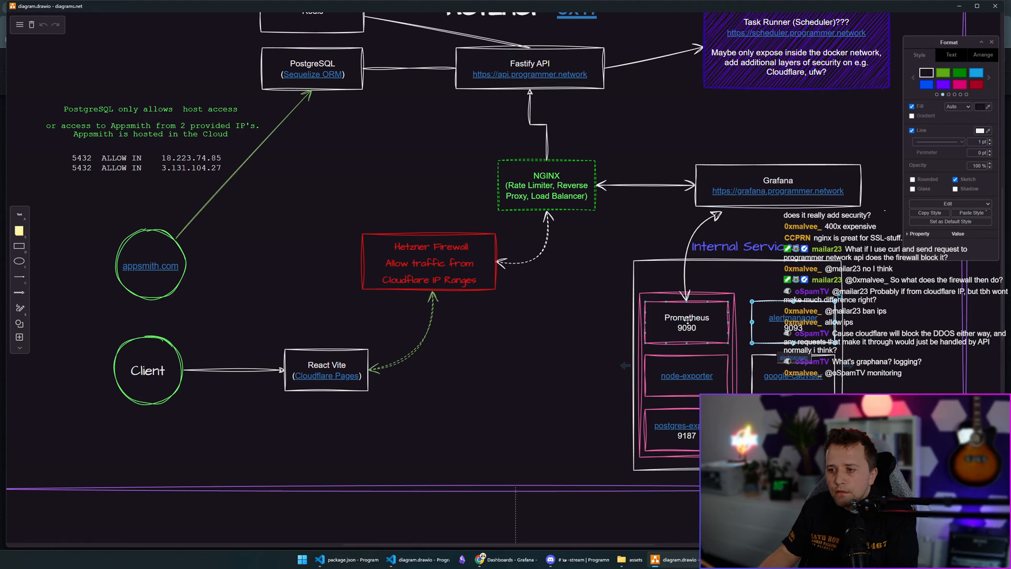
left_click(686, 375)
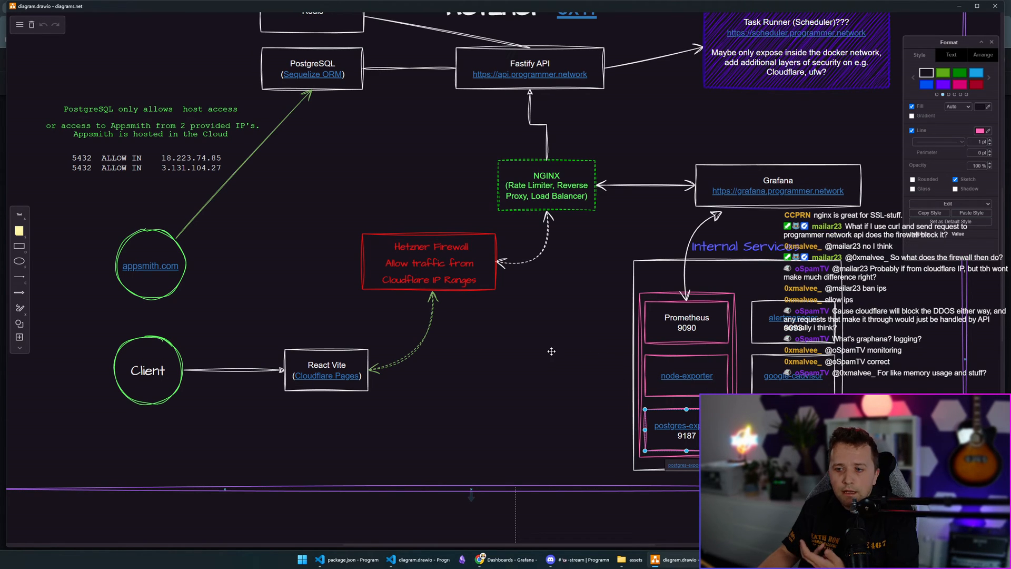
scroll("down", 3)
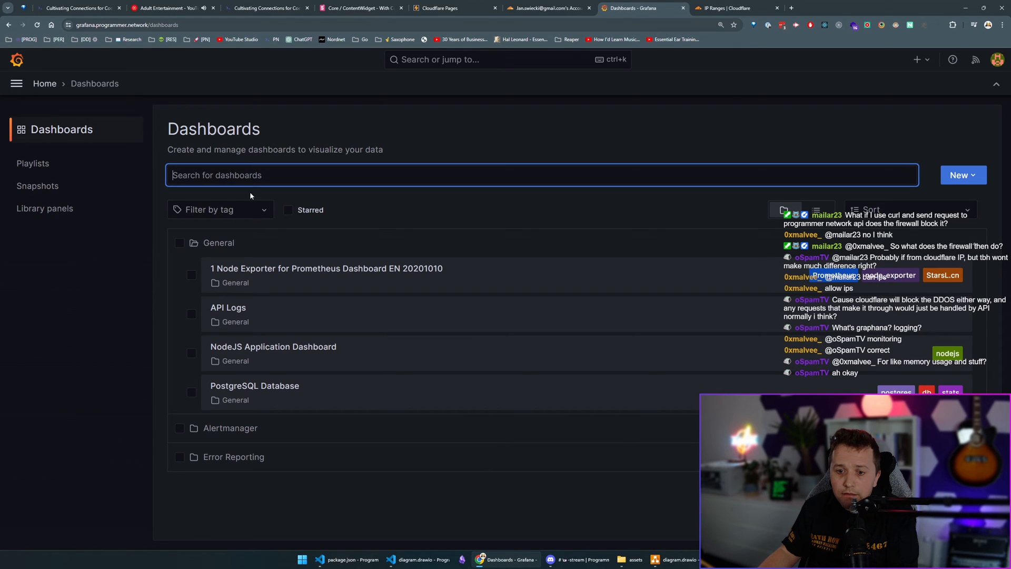
Reopen the Node Exporter server resources dashboard, then switch to the documentation repo in VS Code
left_click(325, 269)
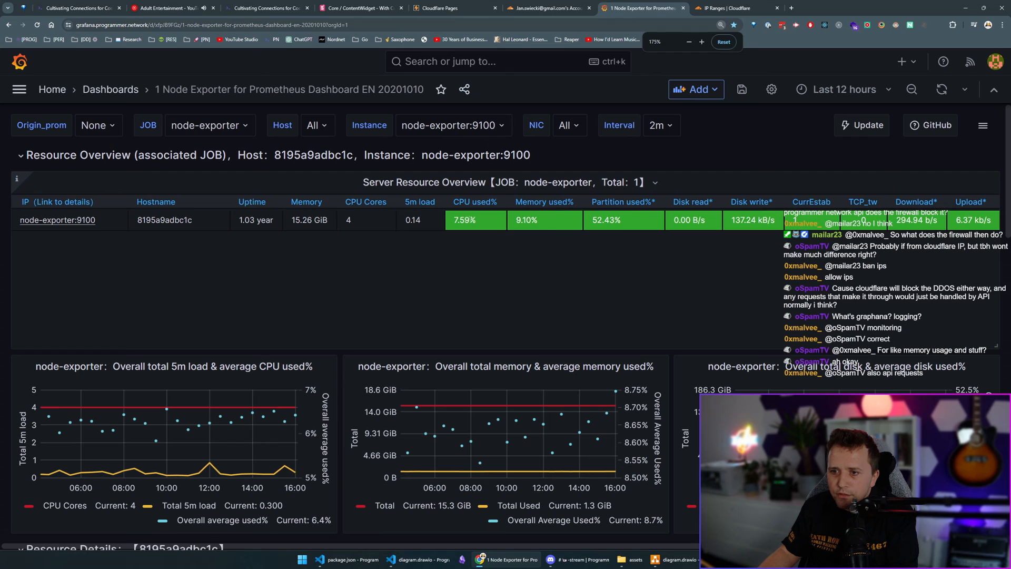
double_click(465, 220)
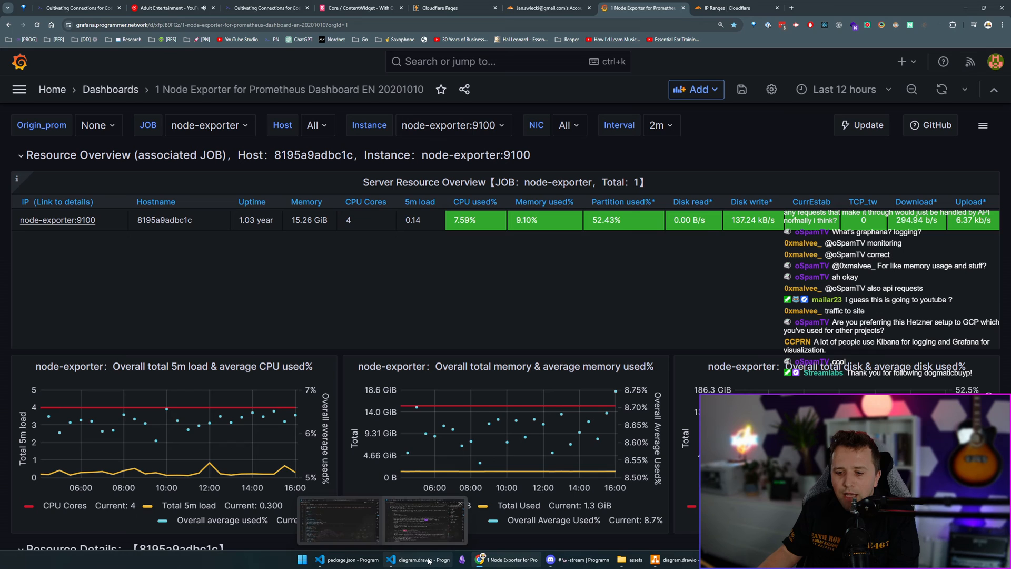
left_click(419, 559)
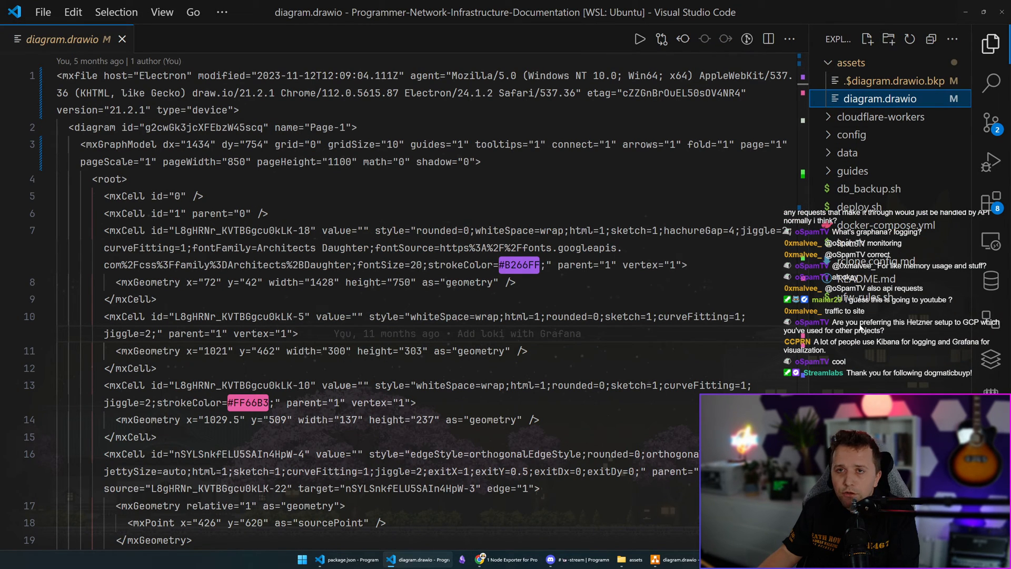
Close the diagram.drawio XML and browse the repo's config and guides folders
left_click(121, 39)
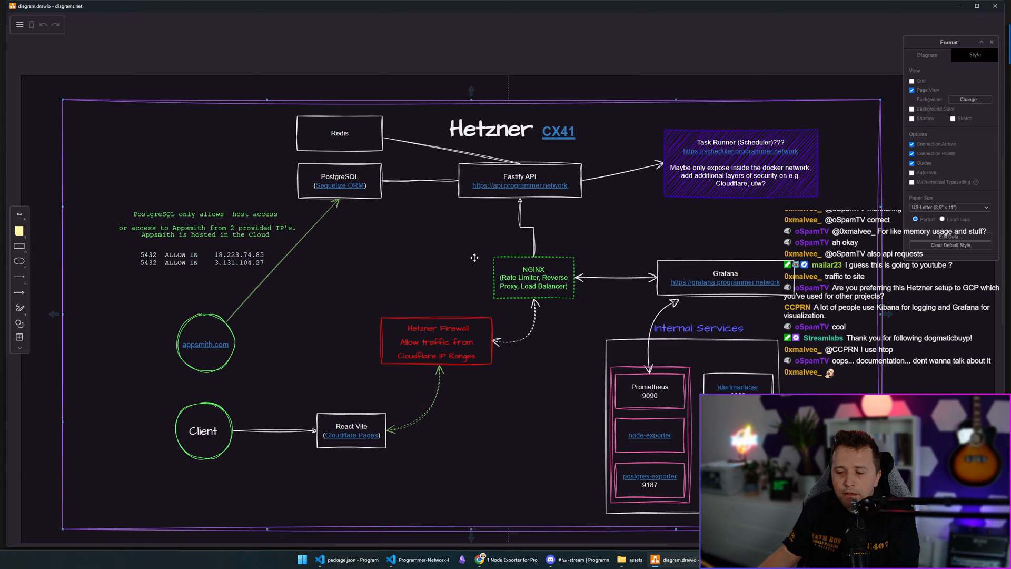
left_click(418, 559)
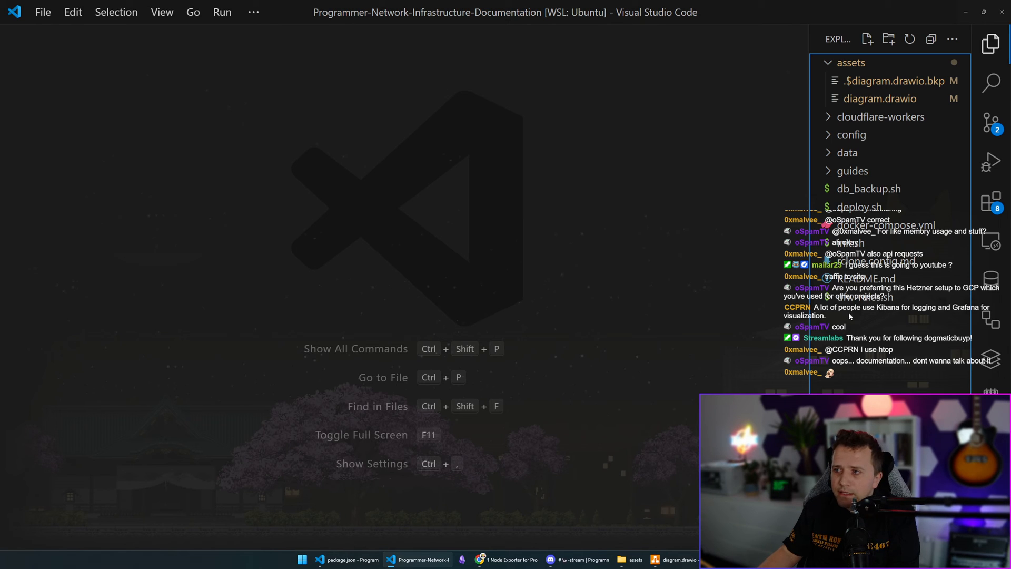
left_click(851, 98)
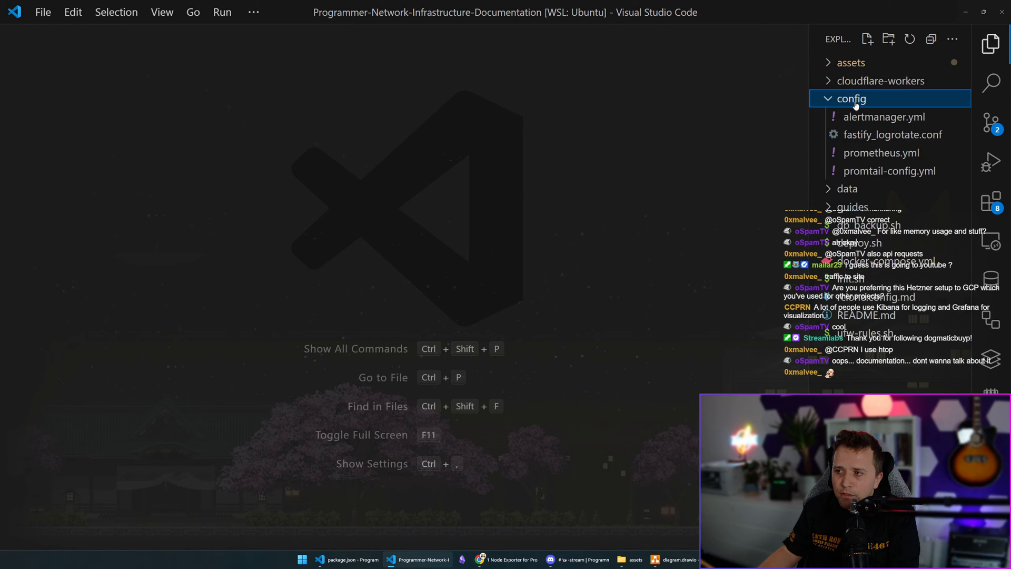
left_click(851, 98)
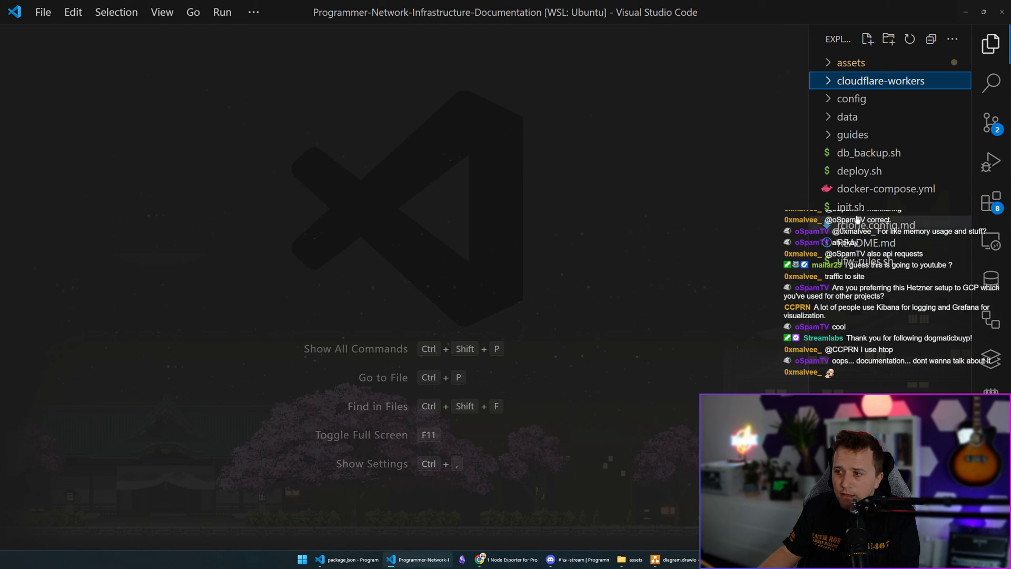
left_click(852, 134)
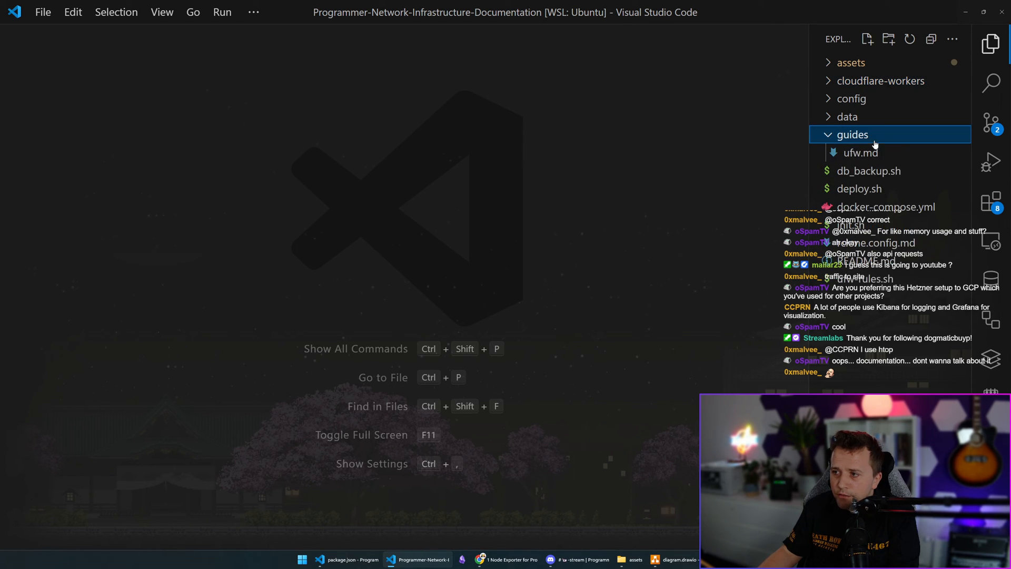
mouse_move(860, 151)
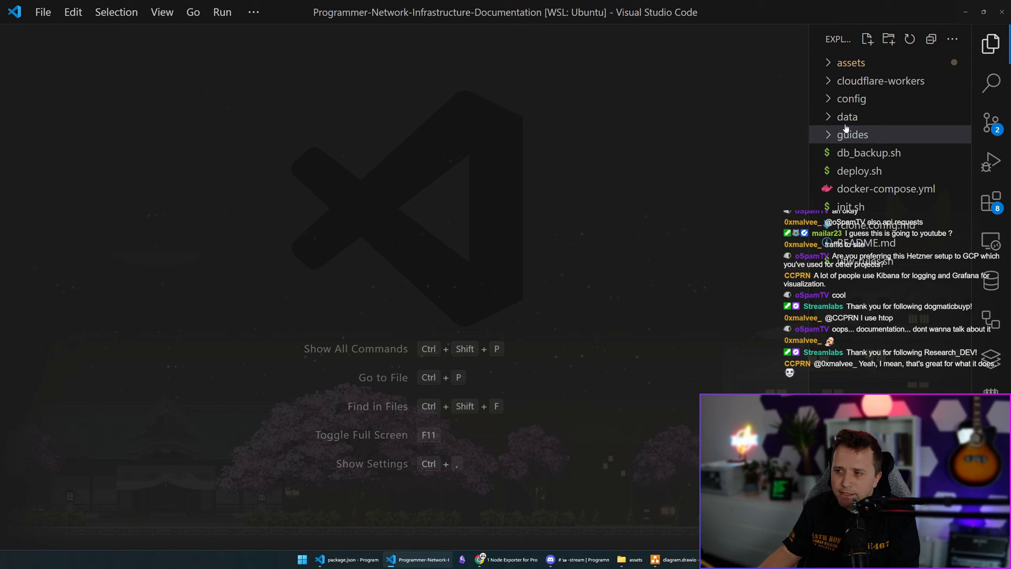
left_click(847, 117)
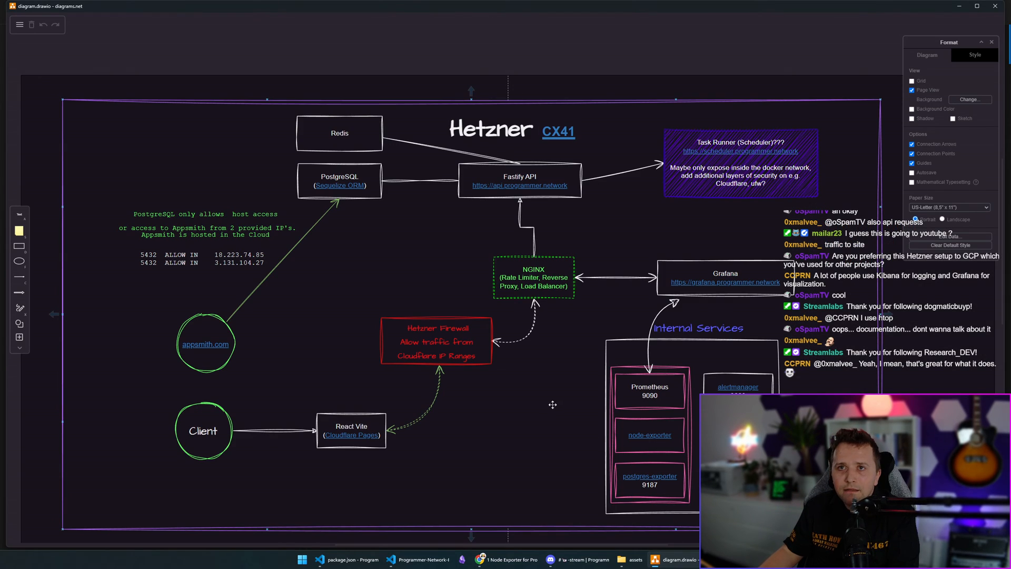
mouse_move(543, 408)
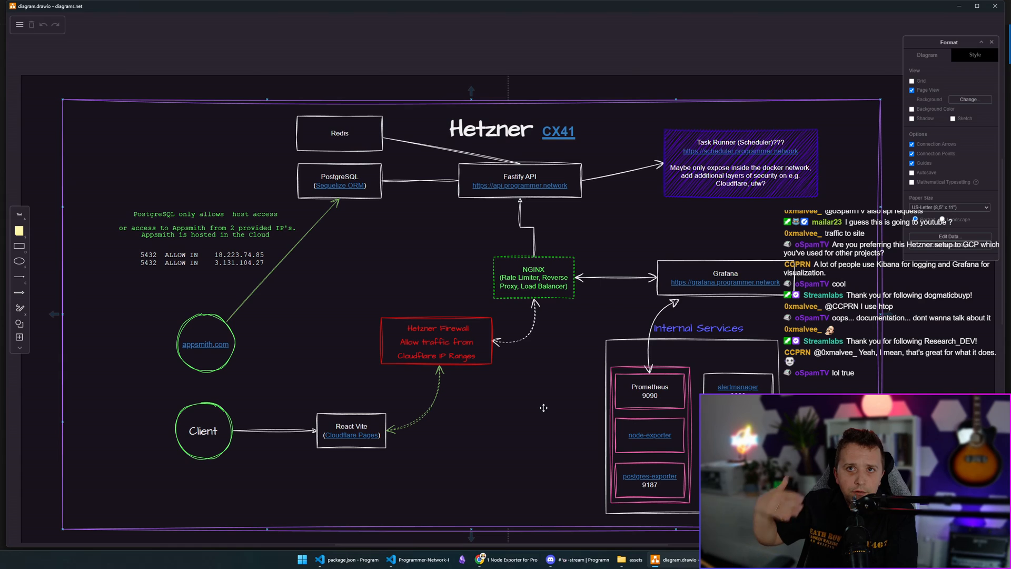
left_click(339, 132)
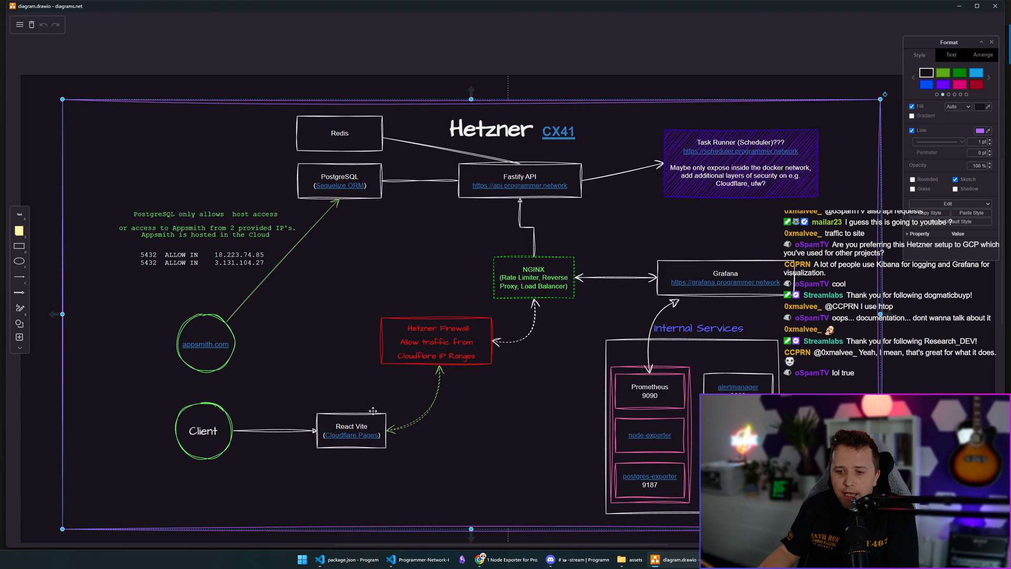
left_click(351, 430)
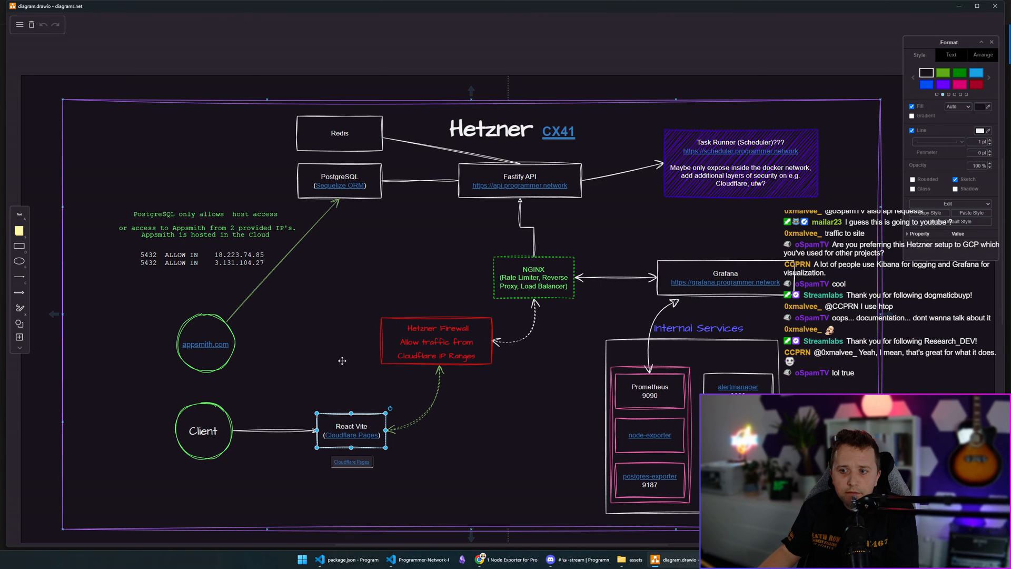
left_click(339, 181)
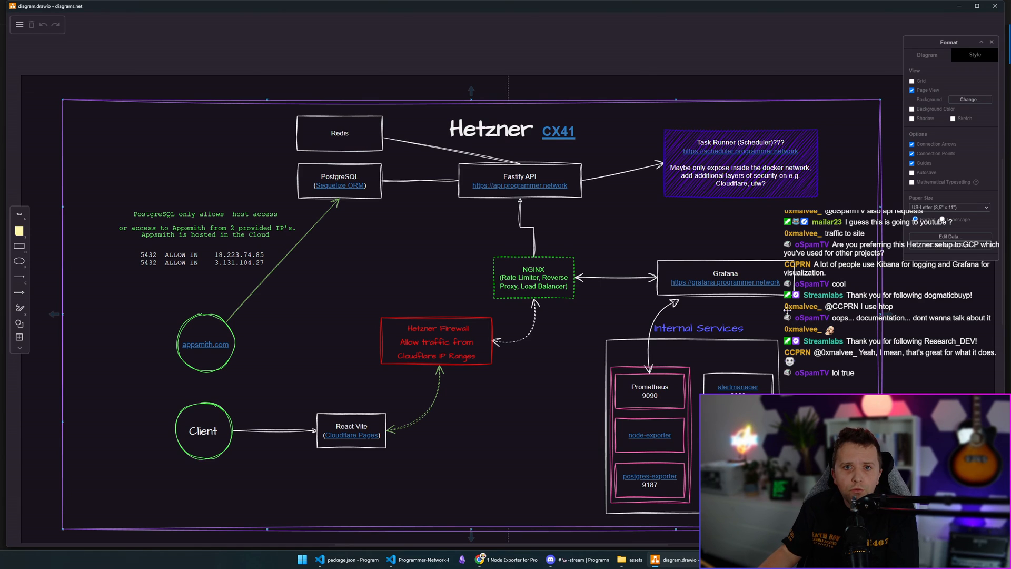
mouse_move(782, 310)
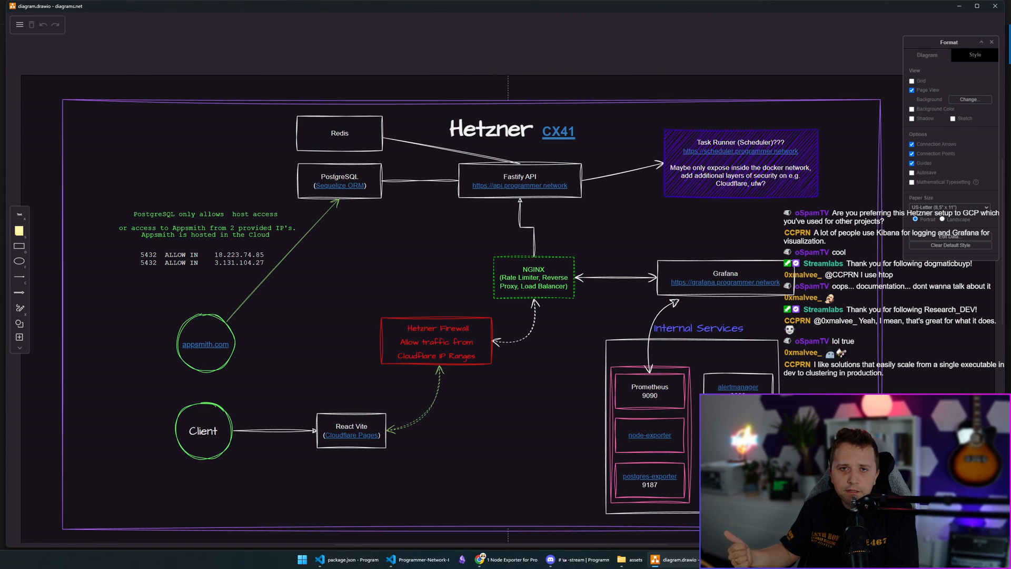
Highlight the React Vite frontend box on the diagram, then return to the infrastructure repo in VS Code
left_click(351, 430)
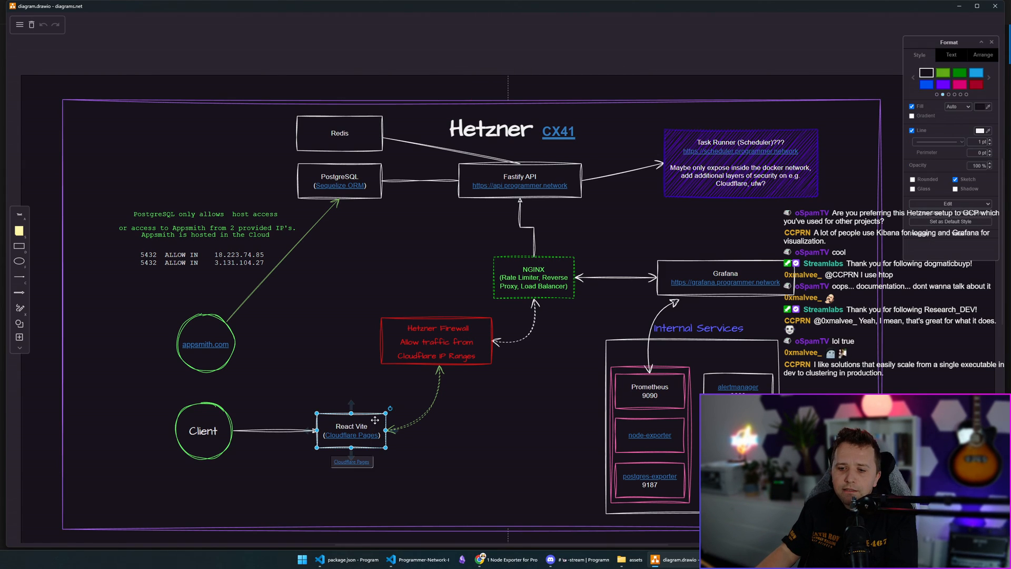
left_click(520, 176)
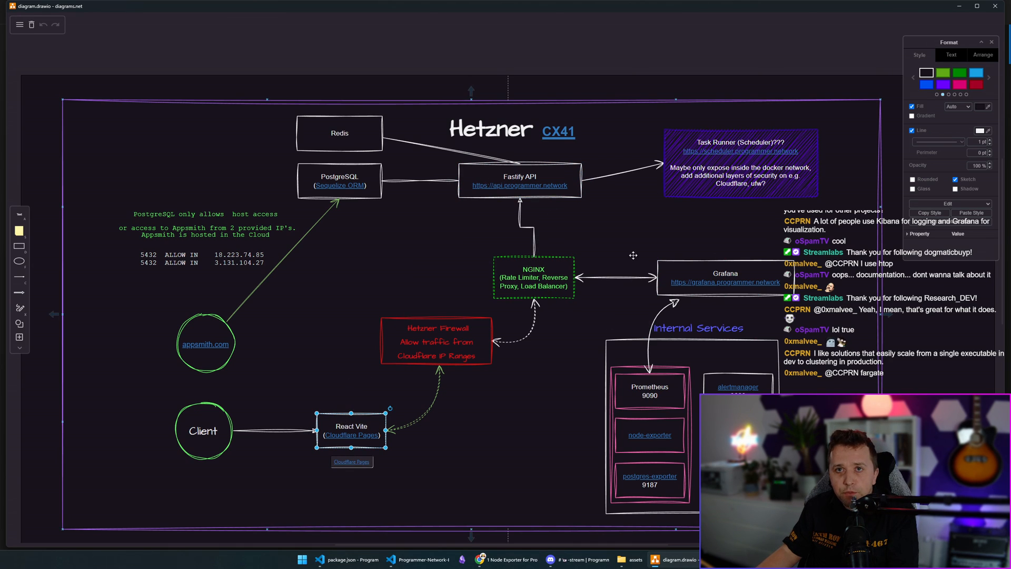
mouse_move(617, 202)
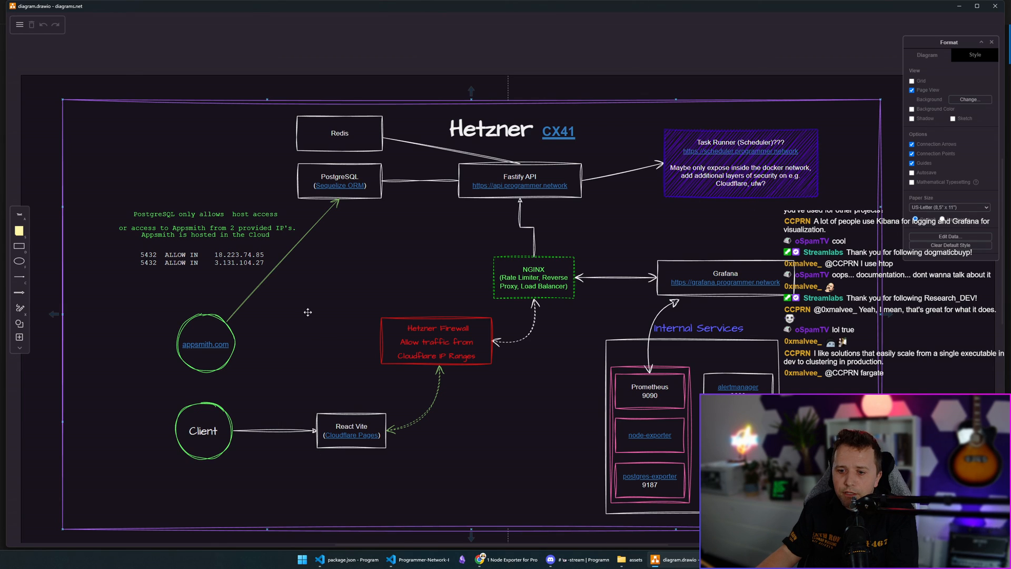
left_click(352, 430)
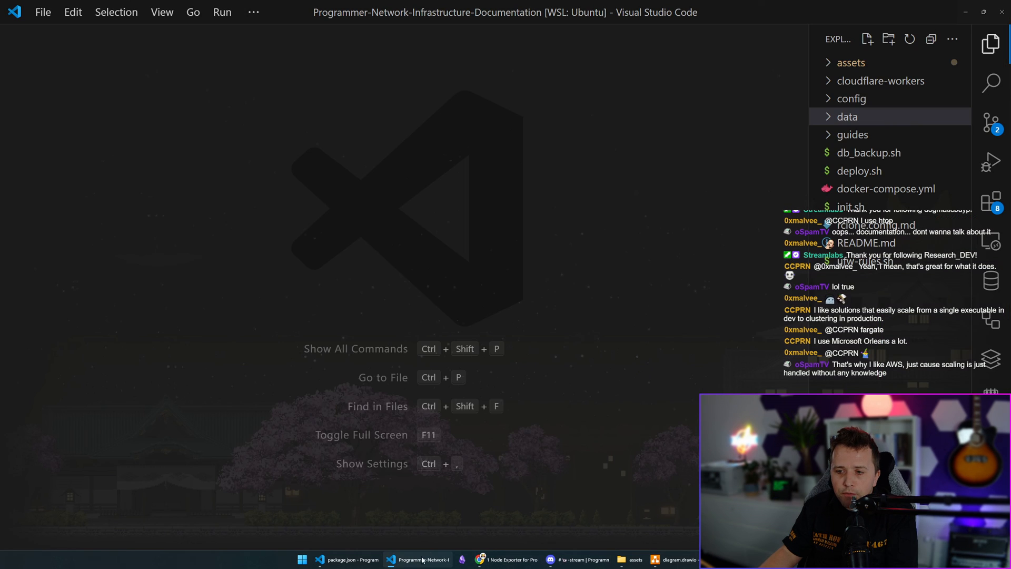
mouse_move(761, 308)
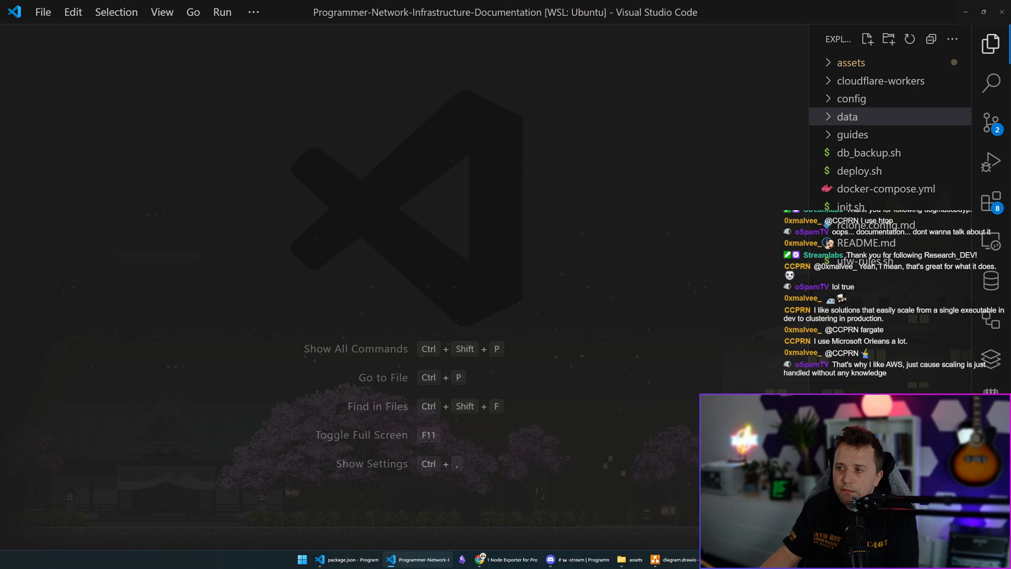
left_click(880, 81)
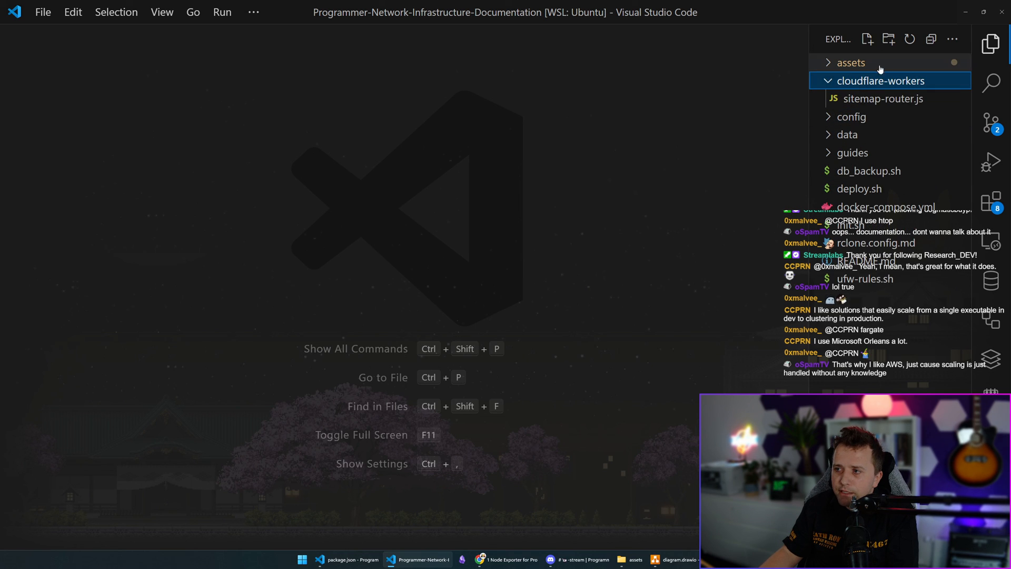
left_click(875, 80)
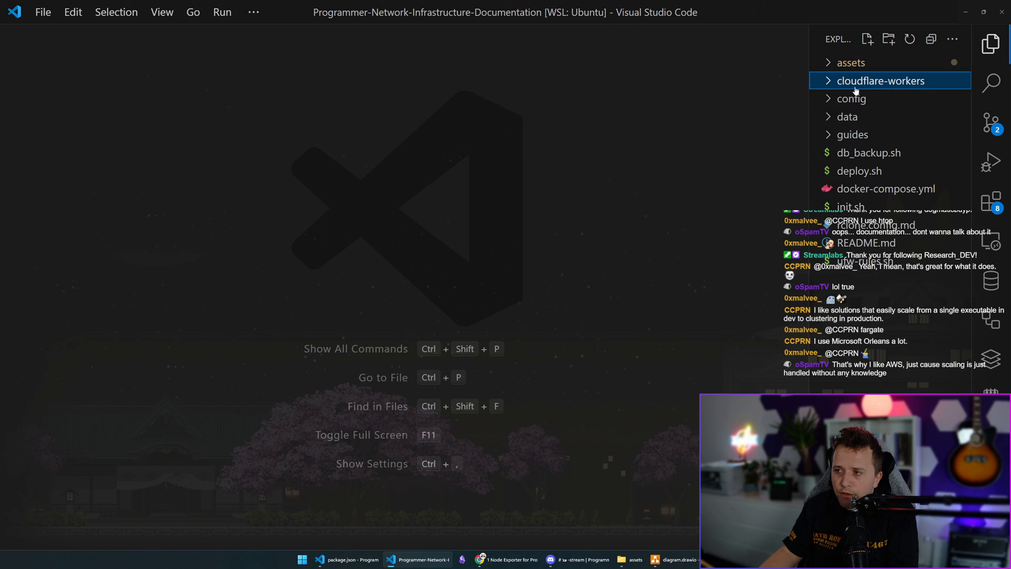